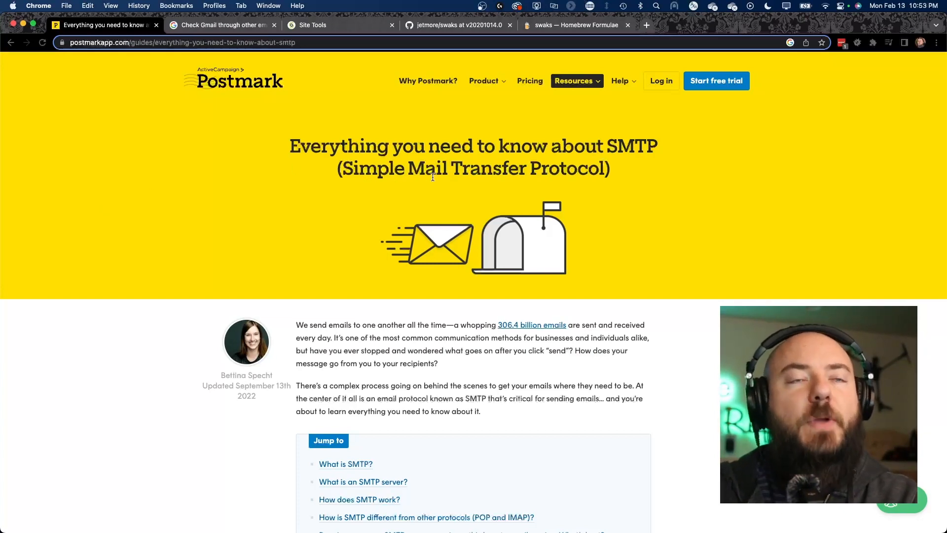
mouse_move(284, 275)
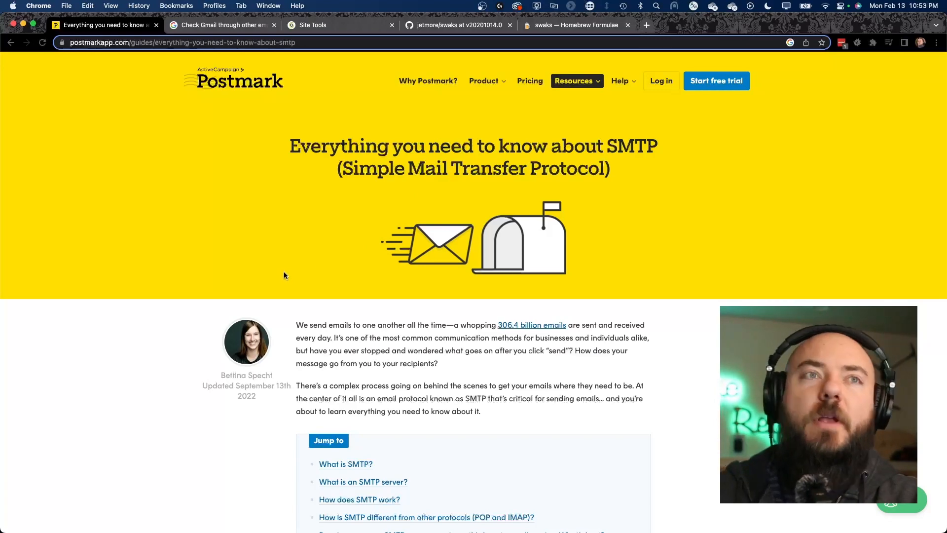
mouse_move(189, 324)
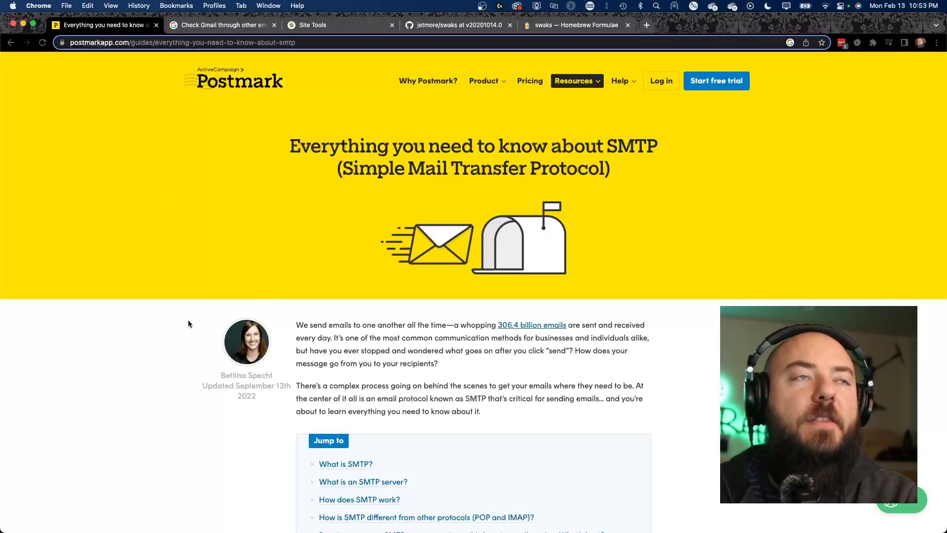
Review the SiteGround mail configuration details, then bring up the Gmail help article on other email clients
scroll("down", 3)
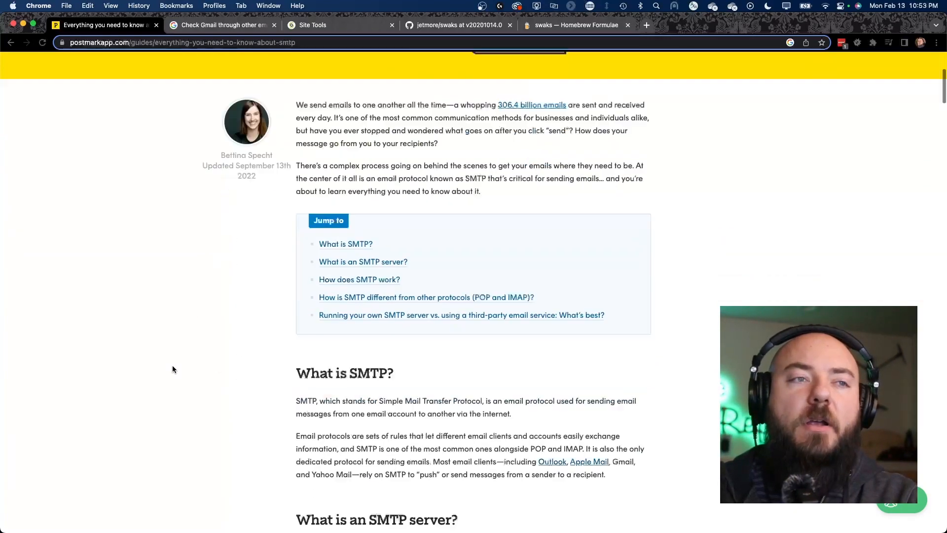
scroll("down", 3)
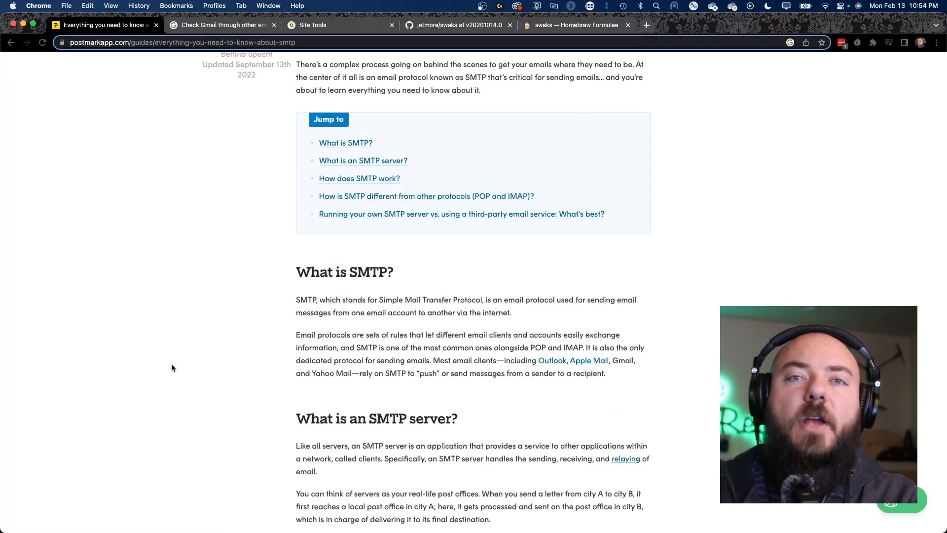
scroll("up", 3)
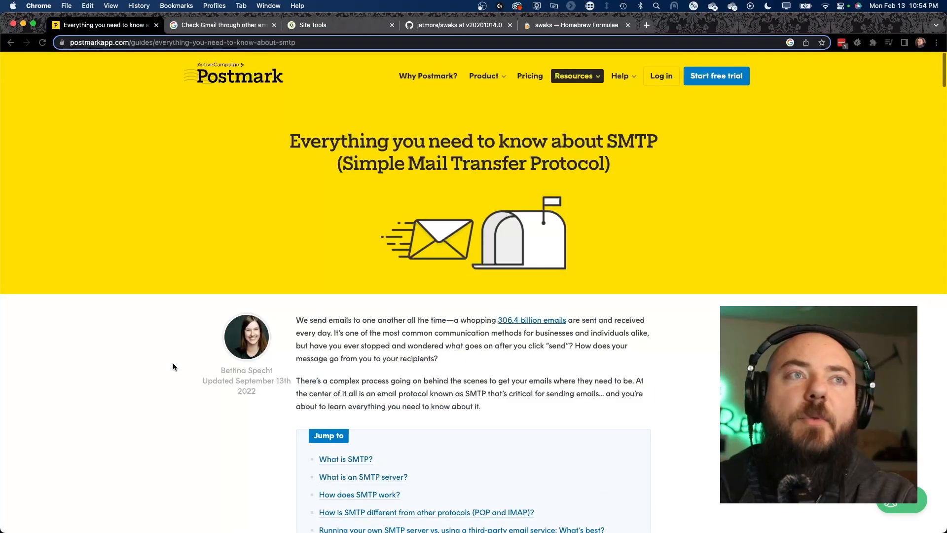
mouse_move(167, 359)
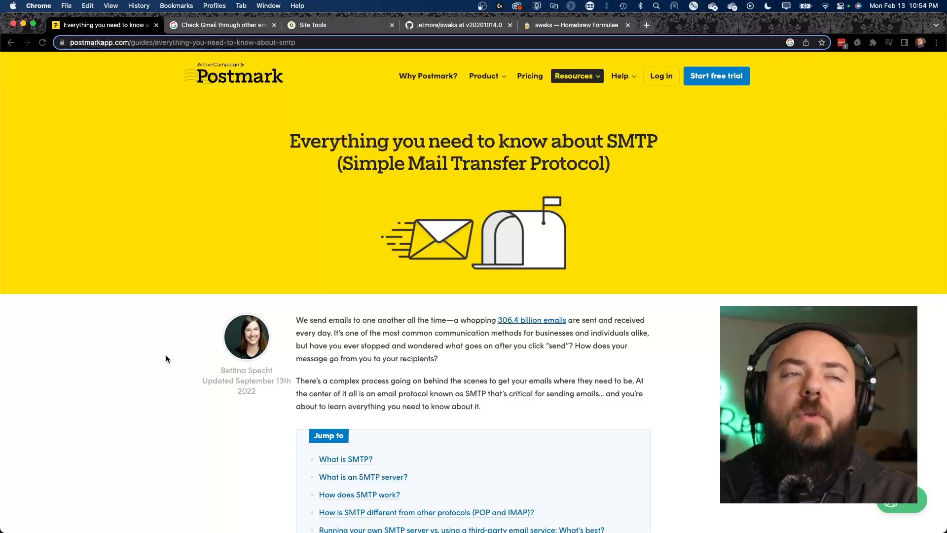
mouse_move(157, 301)
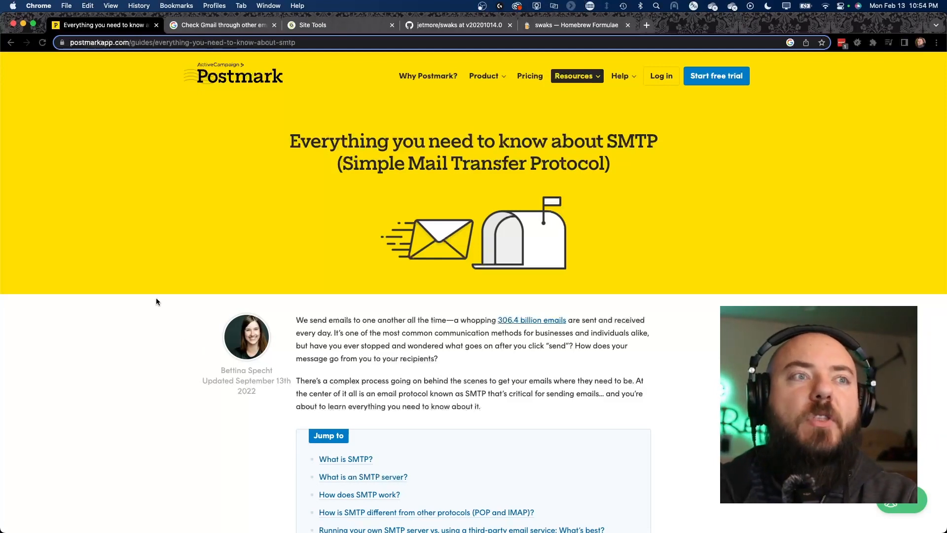
left_click(220, 25)
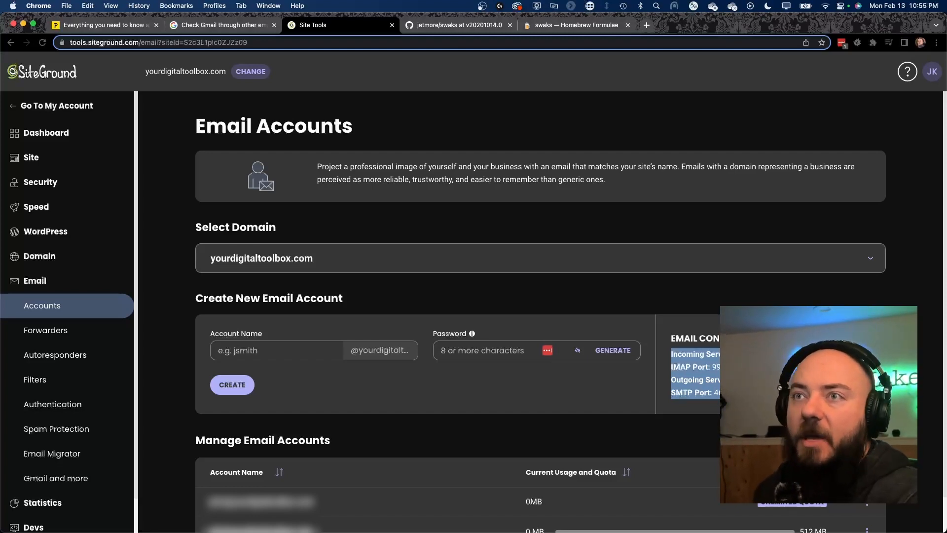
Read through the swaks README on GitHub and follow its link to the rendered documentation
left_click(456, 25)
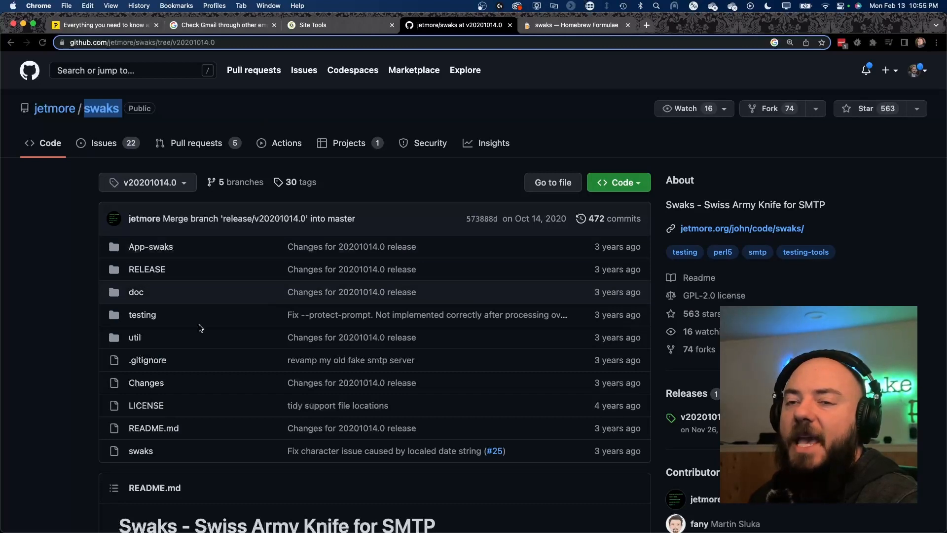
scroll("down", 3)
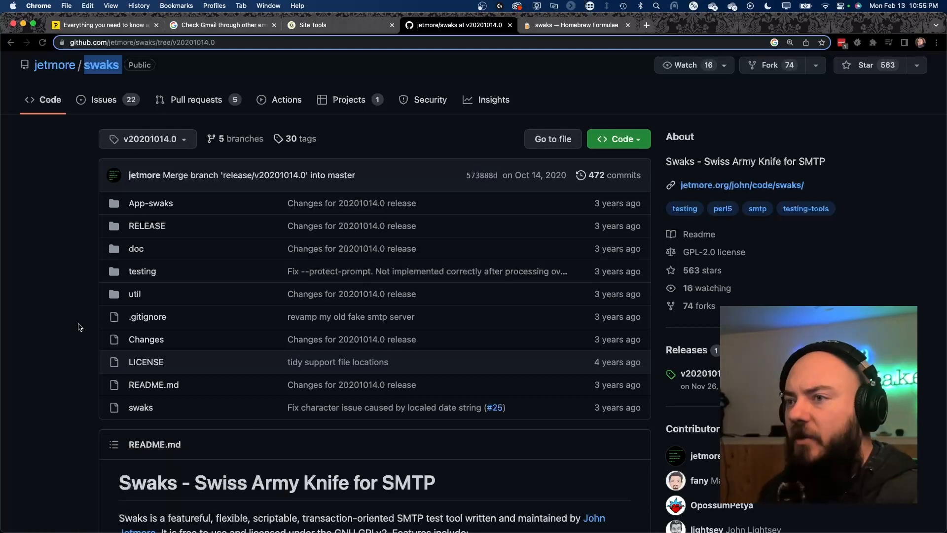
scroll("down", 3)
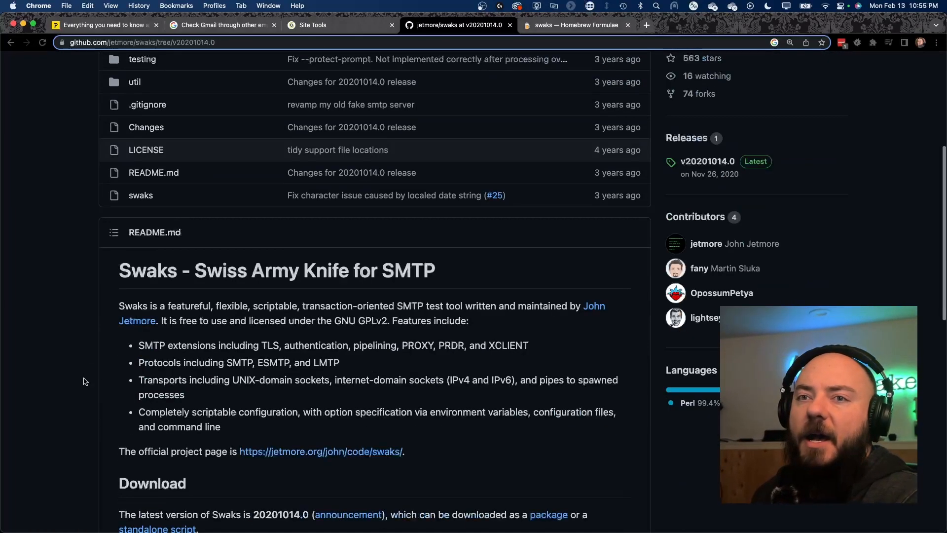
scroll("down", 3)
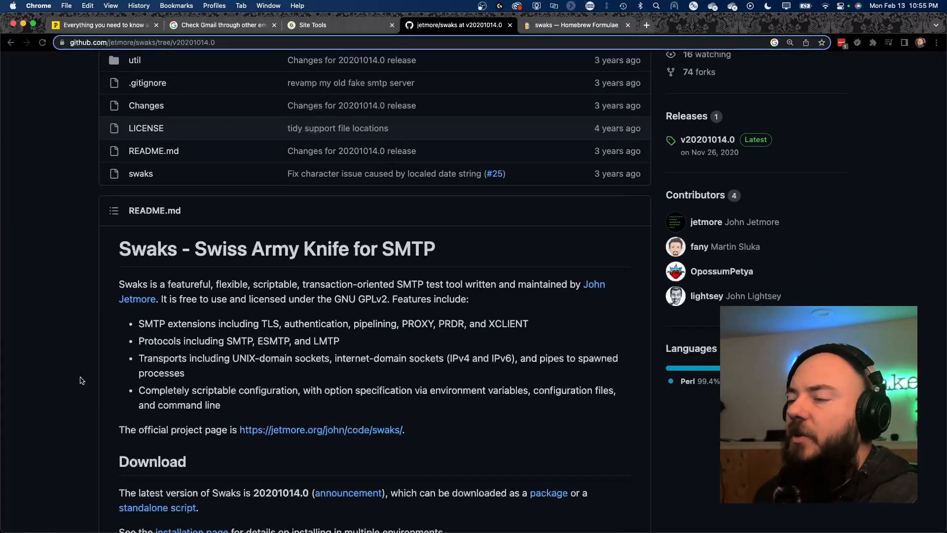
scroll("down", 3)
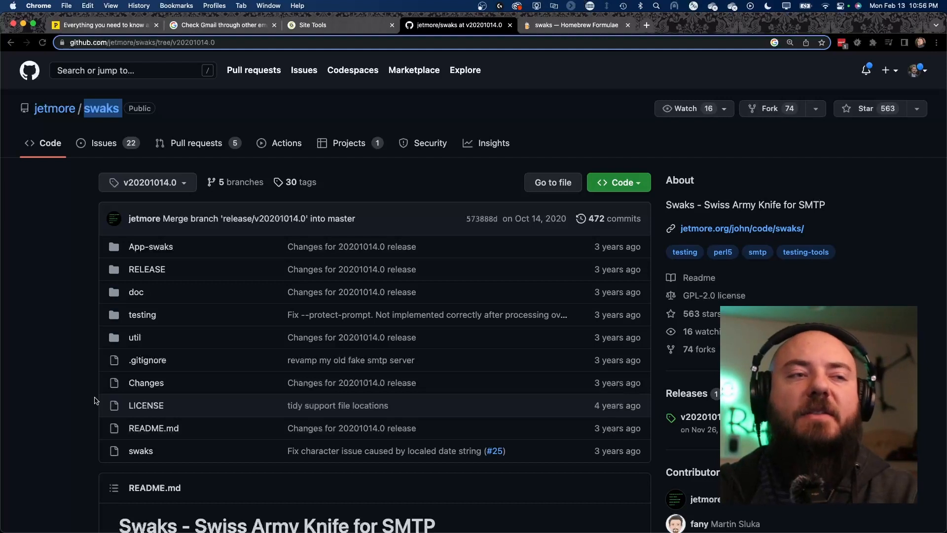
mouse_move(195, 387)
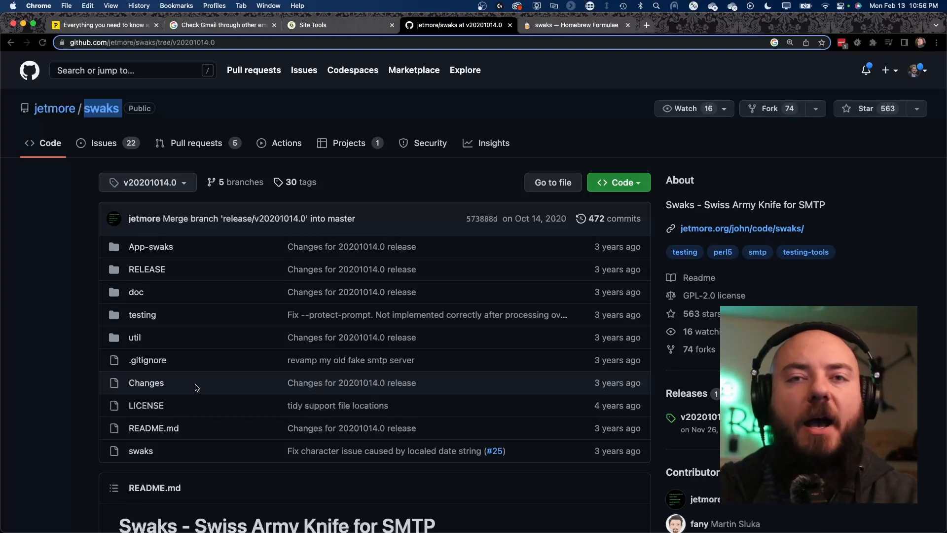
scroll("down", 3)
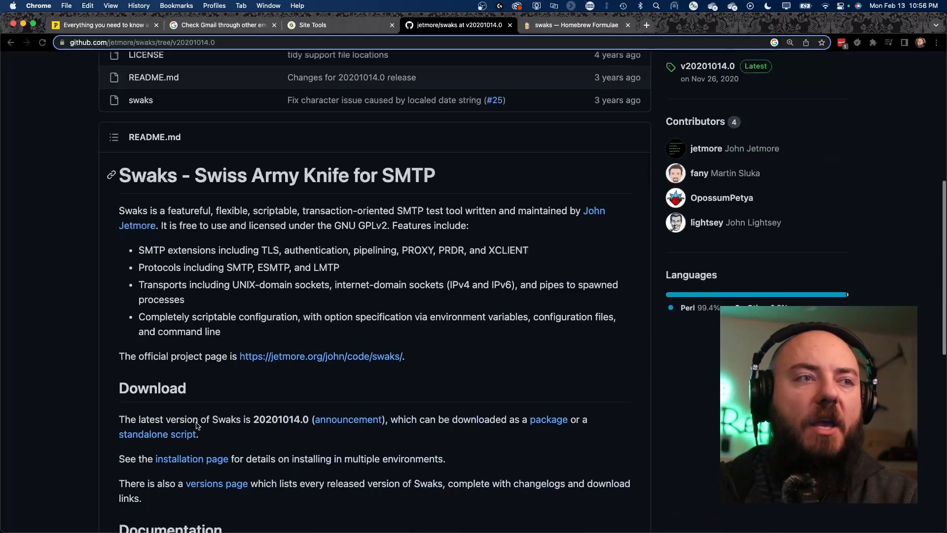
scroll("down", 3)
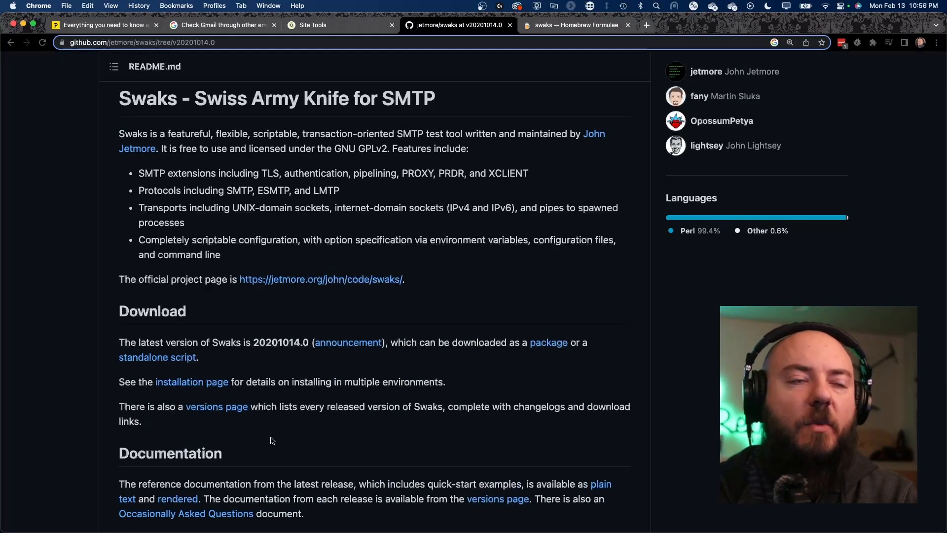
scroll("down", 3)
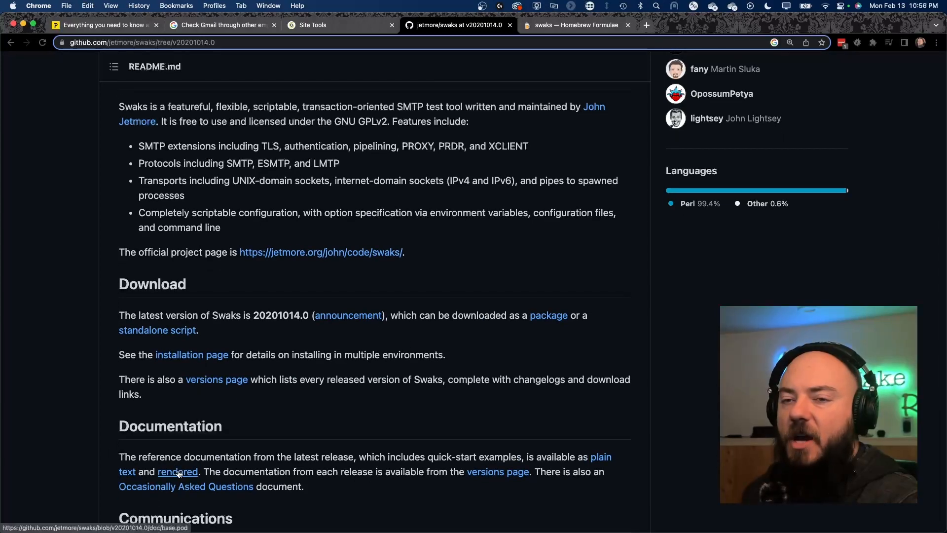
left_click(177, 472)
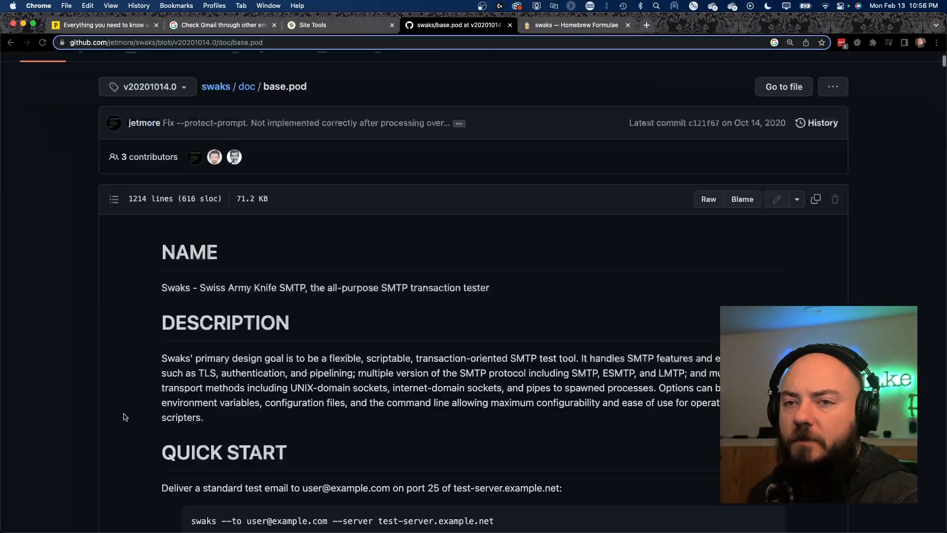
Select the standard test-email command in the swaks Quick Start section
scroll("down", 3)
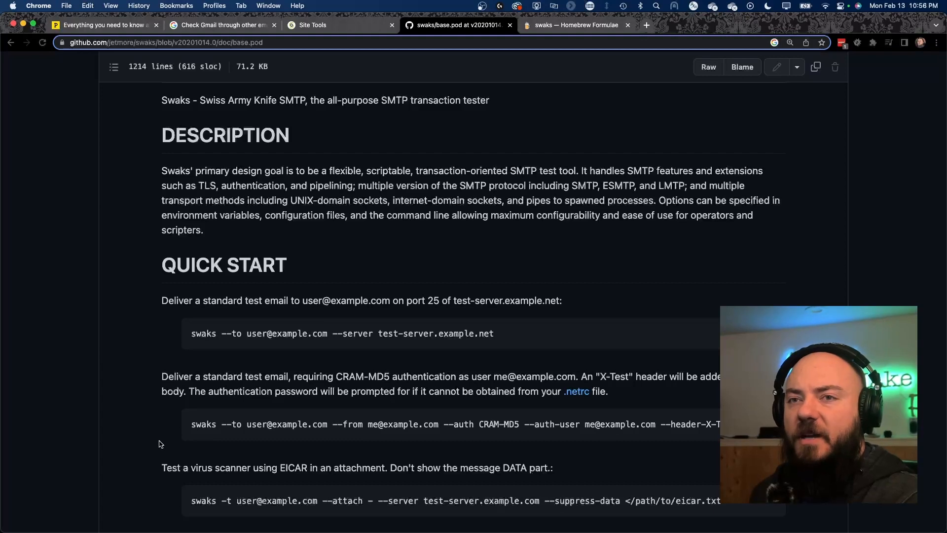
left_click_drag(192, 333, 319, 332)
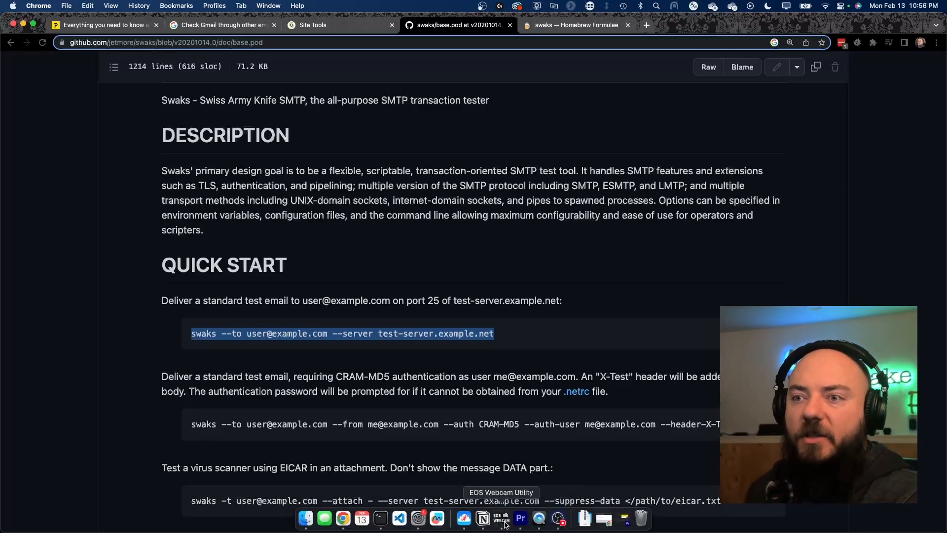
In Terminal, enter 'brew install swaks' to install the swaks tool
left_click(380, 518)
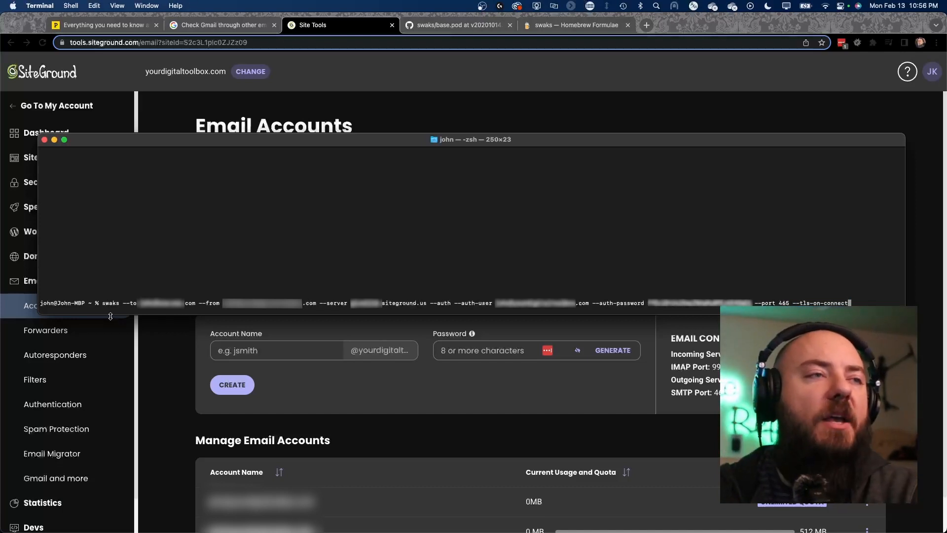
double_click(109, 303)
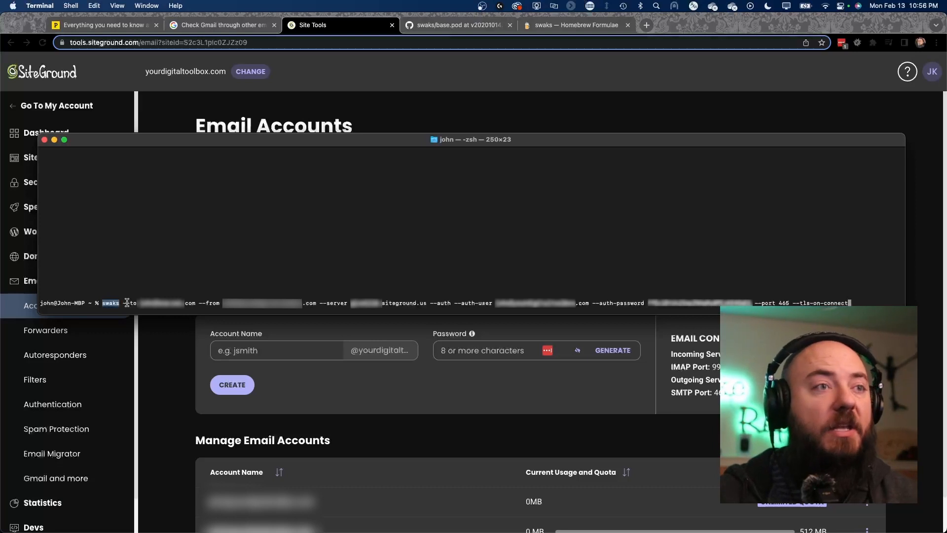
type("brew install swaks")
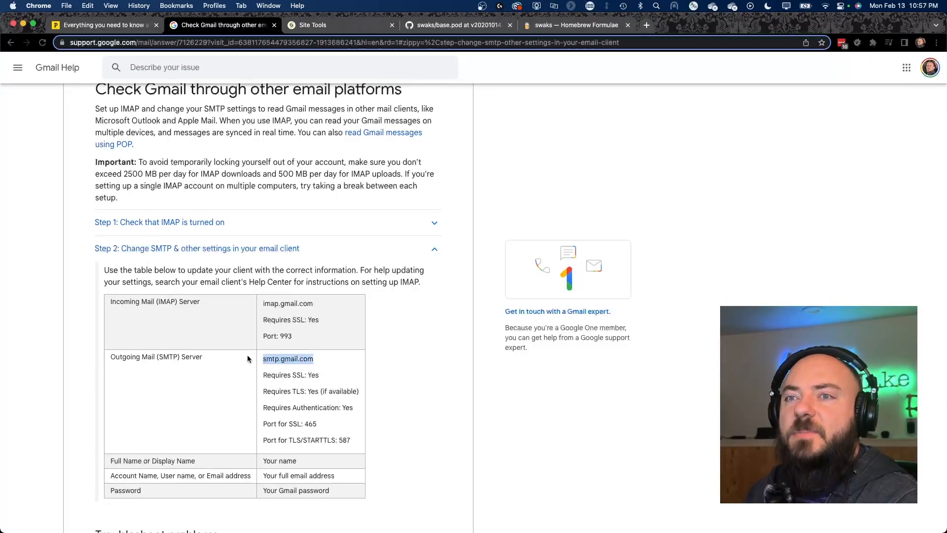
left_click(314, 25)
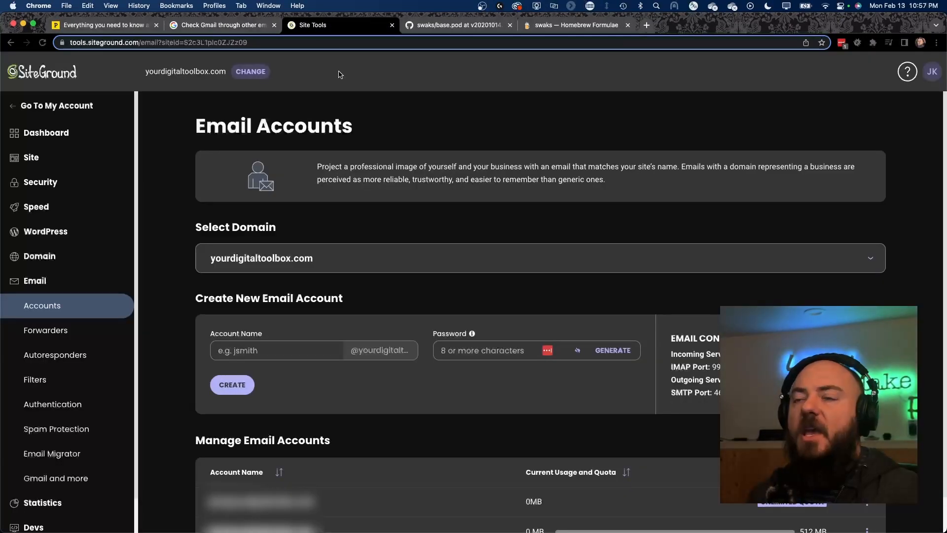
mouse_move(510, 231)
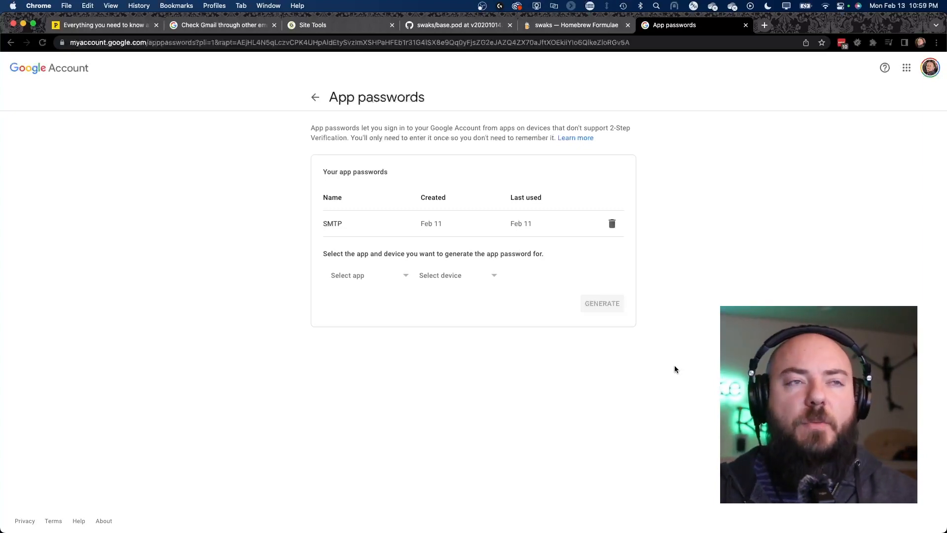
mouse_move(444, 267)
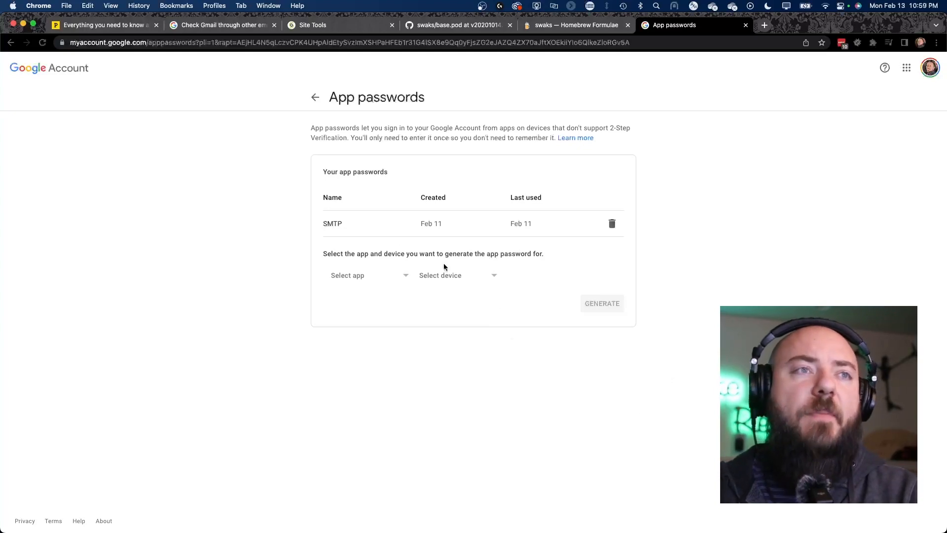
Generate a Google app password with the custom name 'SMTP Tutorial', then return to SiteGround email settings
left_click(367, 275)
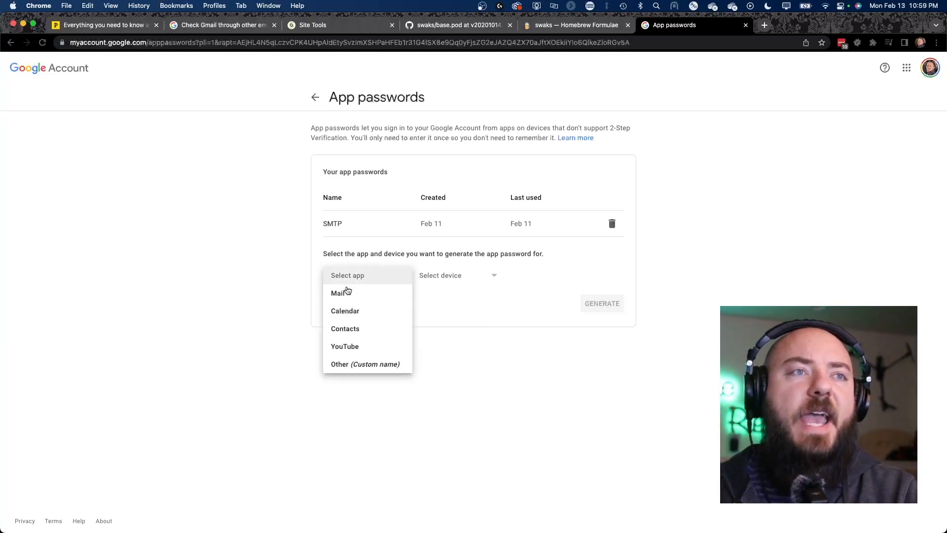
left_click(339, 364)
type("SMTP Tutorial")
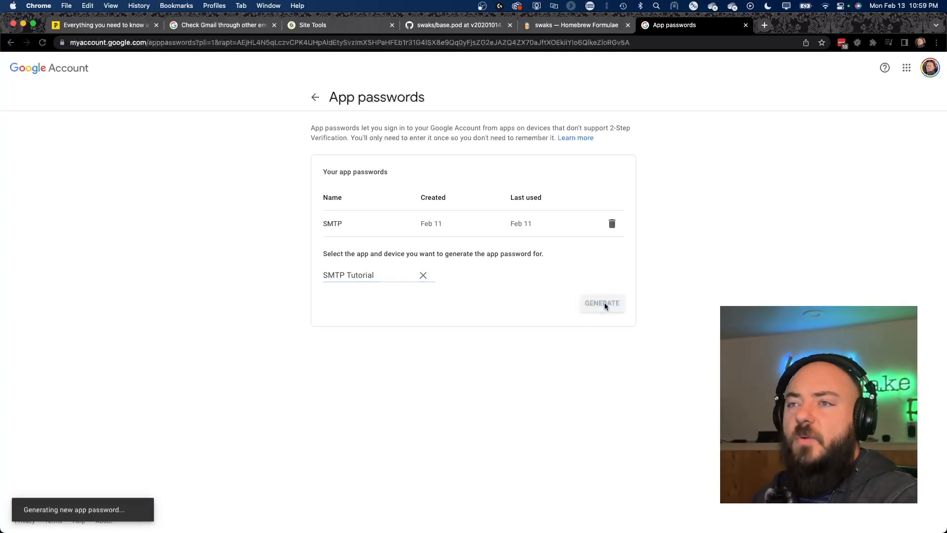
left_click(601, 303)
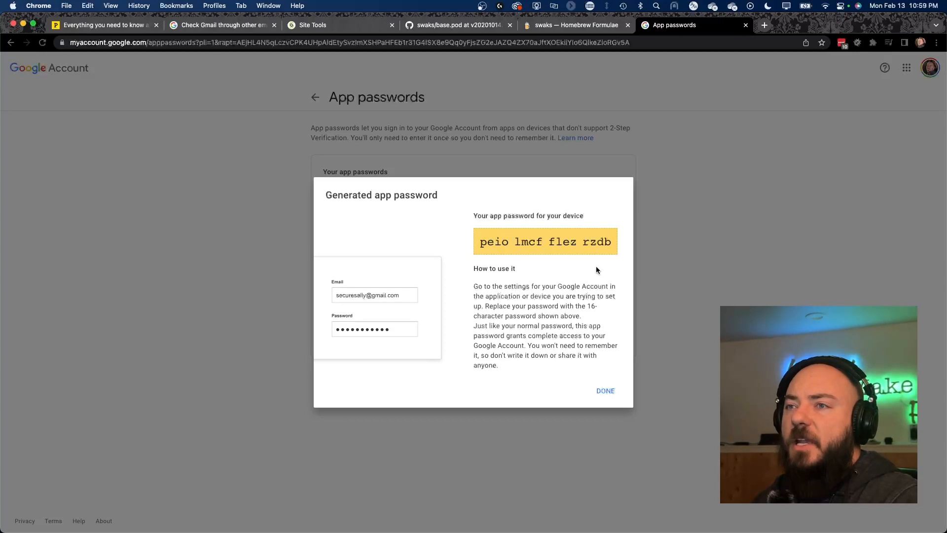
mouse_move(480, 228)
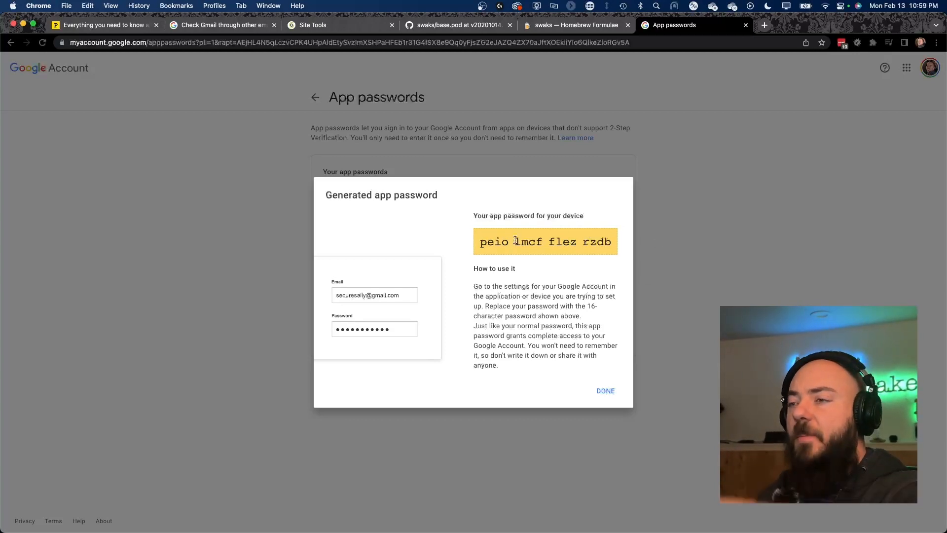
left_click(605, 390)
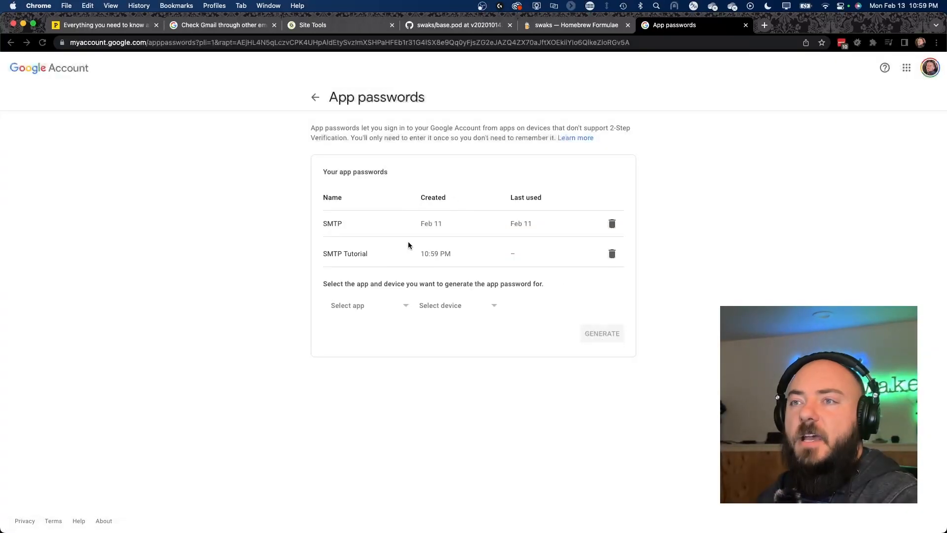
left_click(611, 253)
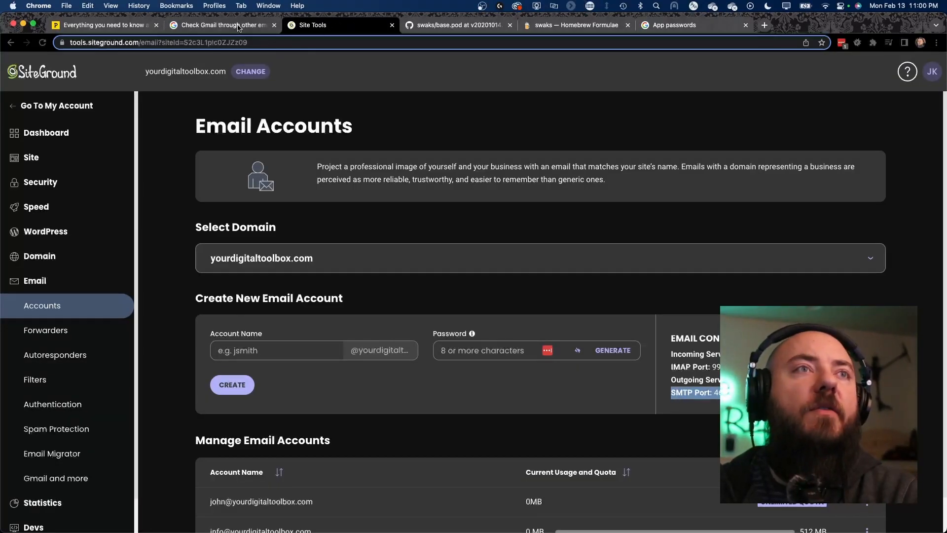
In the Gmail SMTP settings article, highlight the 'Port for SSL: 465' line
left_click(222, 24)
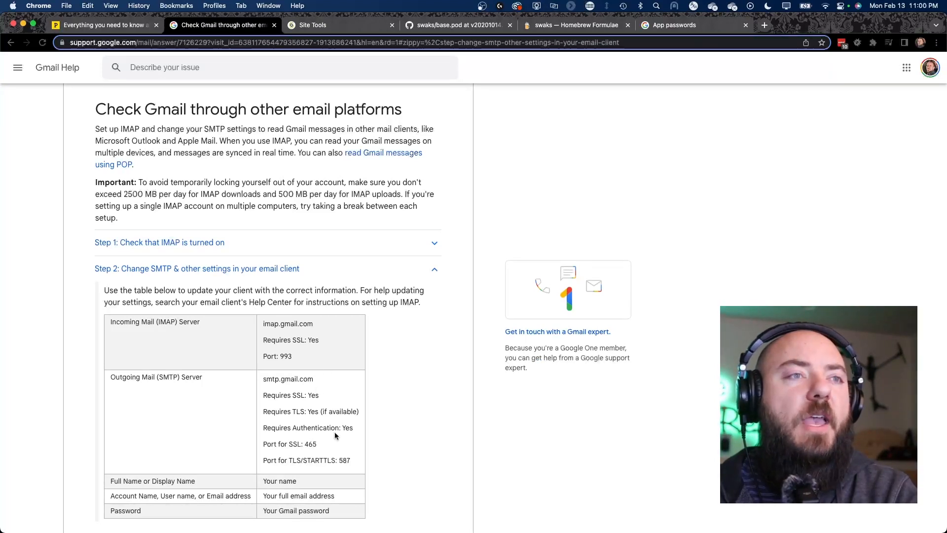
double_click(289, 444)
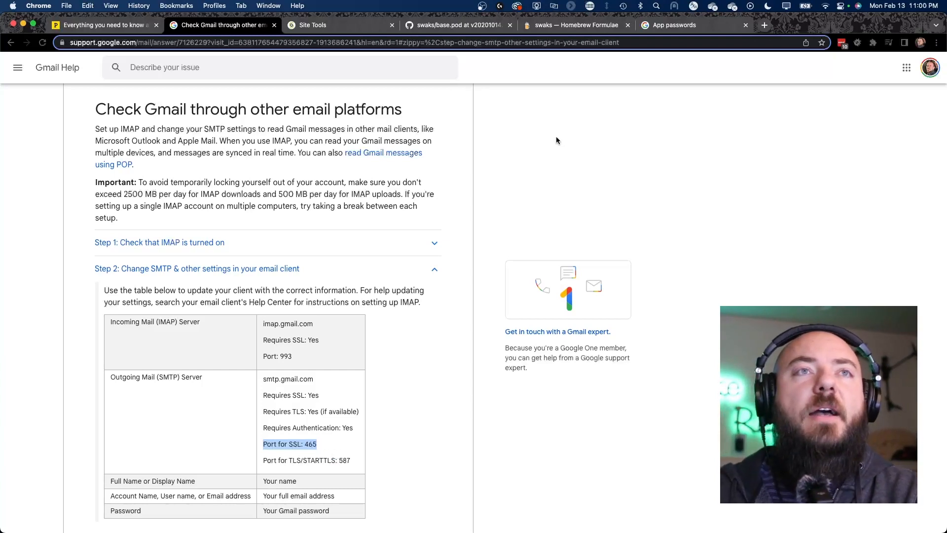
mouse_move(531, 235)
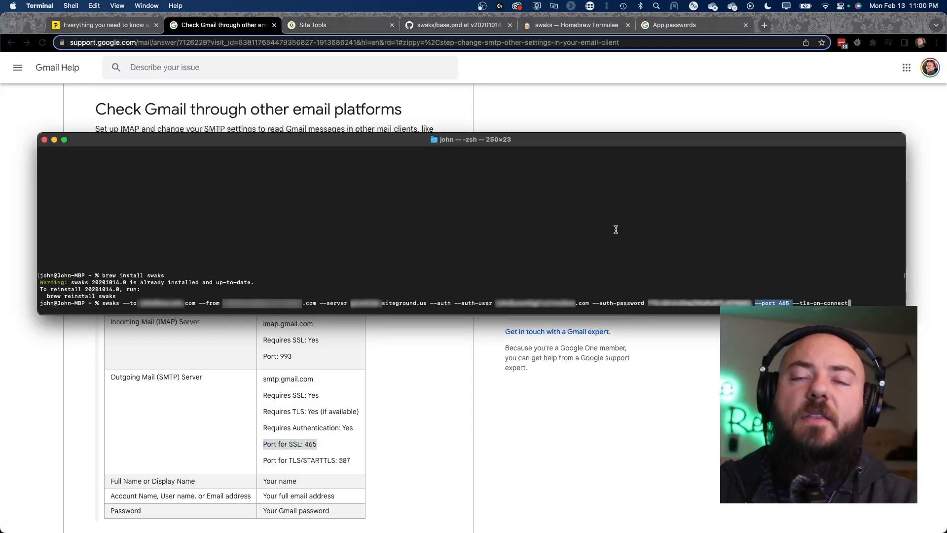
mouse_move(792, 303)
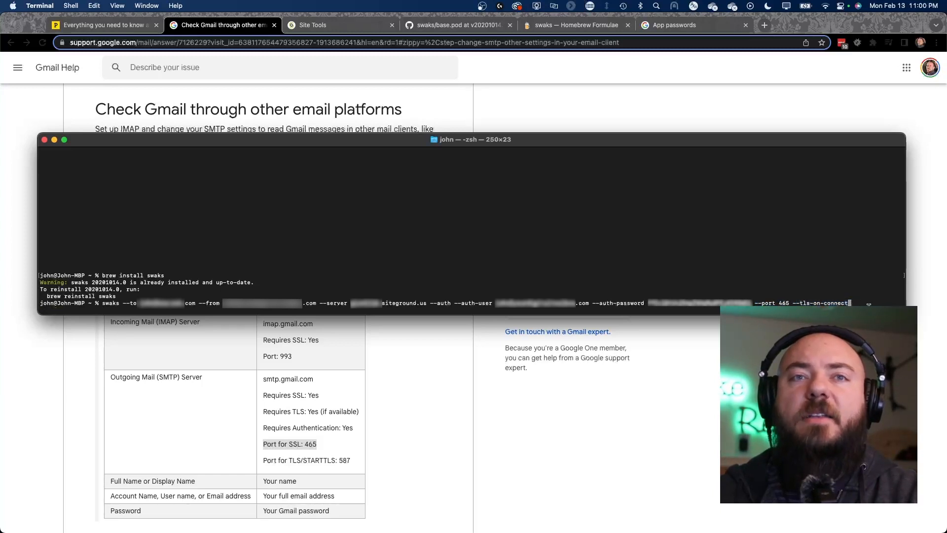
Run the swaks test email over port 465 with TLS on connect and select part of its output
key("enter")
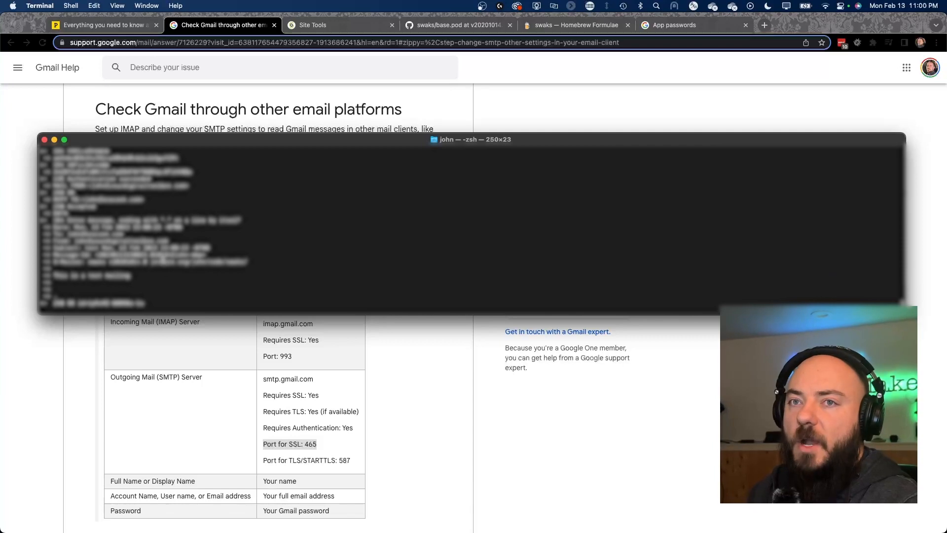
left_click_drag(48, 276, 245, 276)
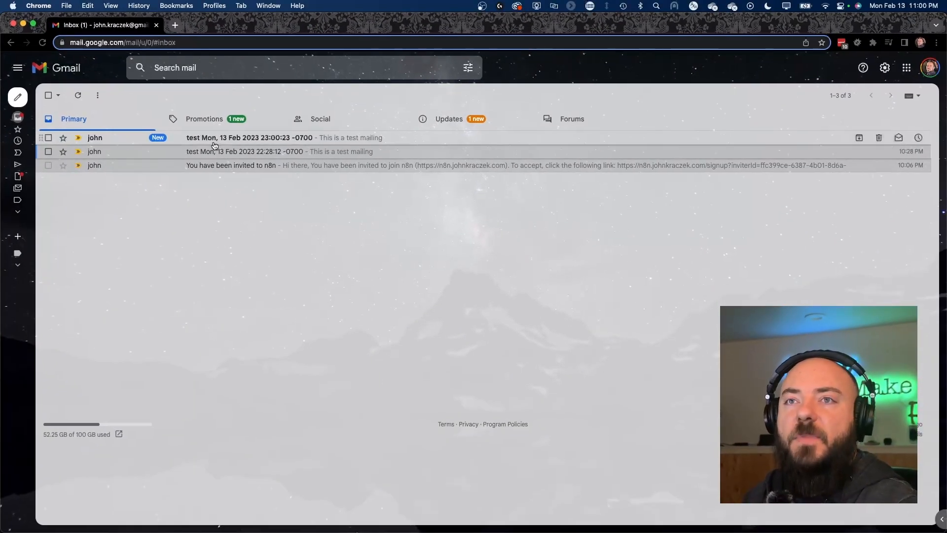
Read the newest 'test' email in Gmail, return to the inbox, and move to the n8n documentation
left_click(248, 137)
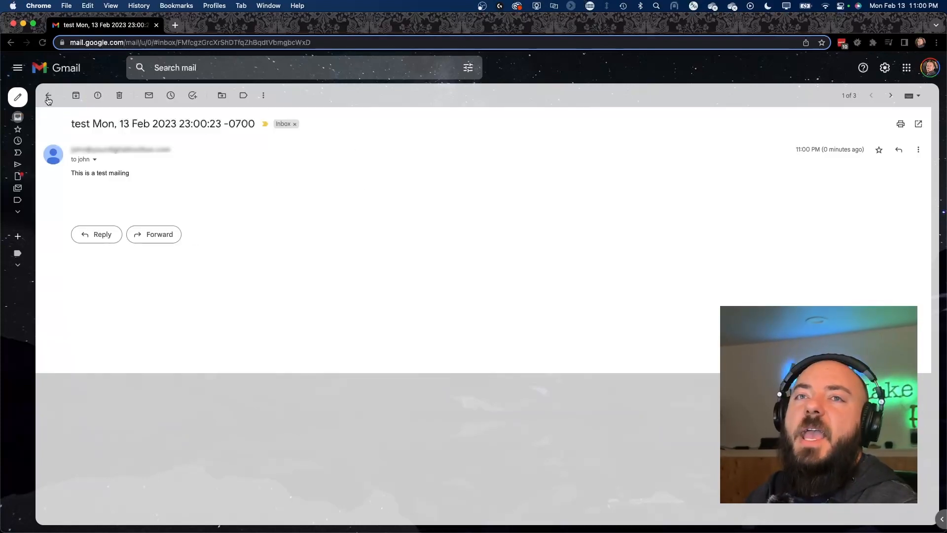
left_click(48, 95)
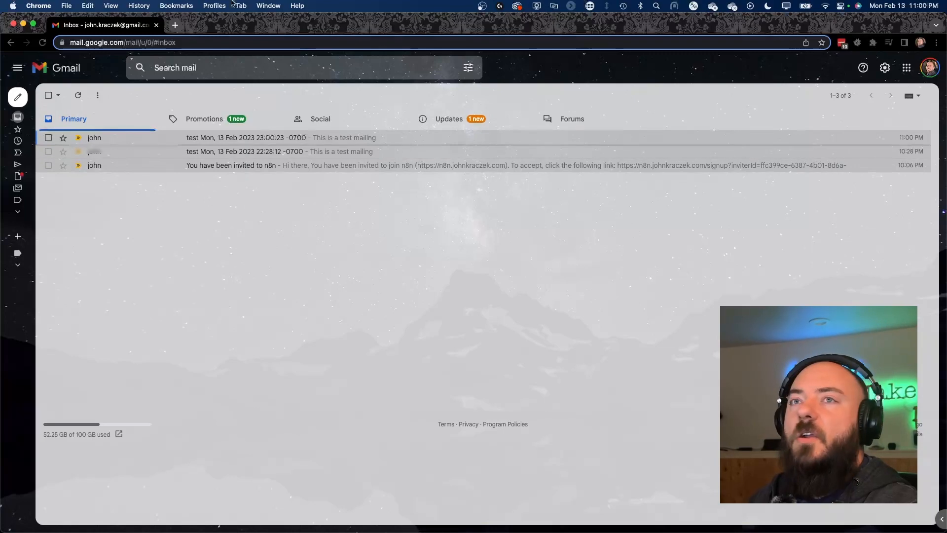
left_click(220, 24)
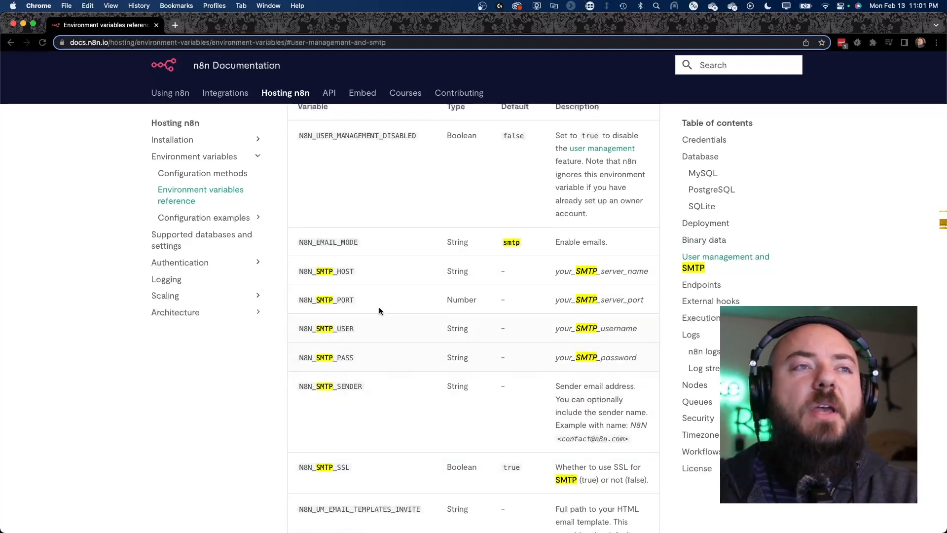
mouse_move(371, 395)
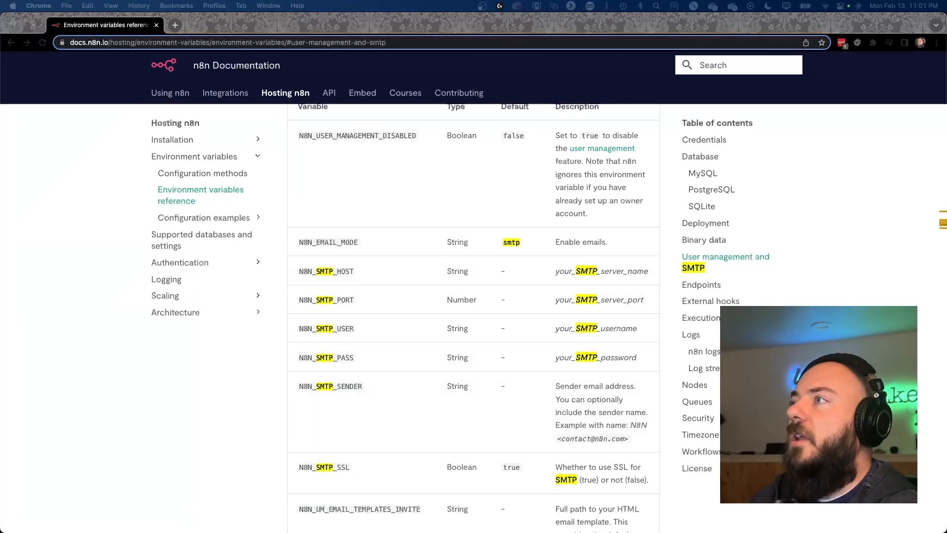
Switch from the n8n SMTP variables reference to the DigitalOcean app settings
left_click(222, 24)
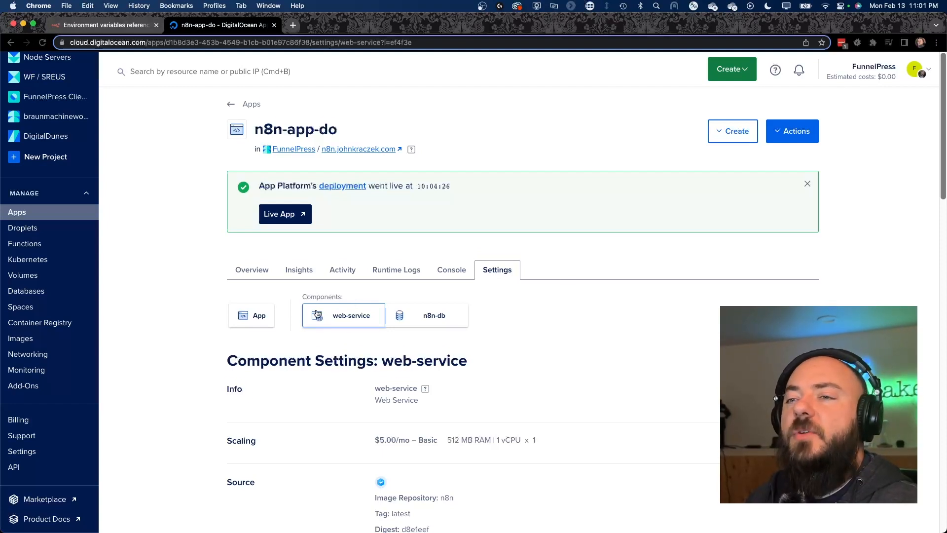
Navigate to the web-service component settings and bring its environment variables into edit mode
scroll("down", 3)
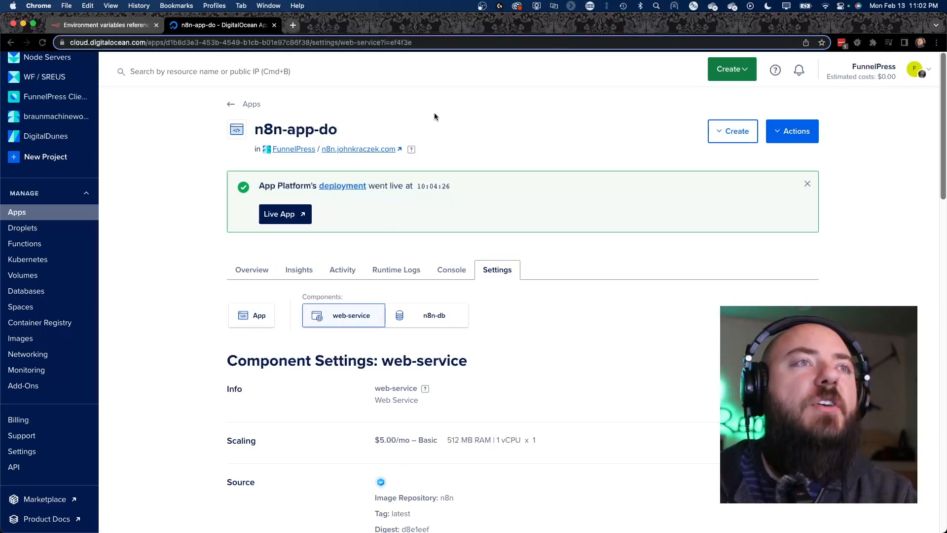
left_click(251, 315)
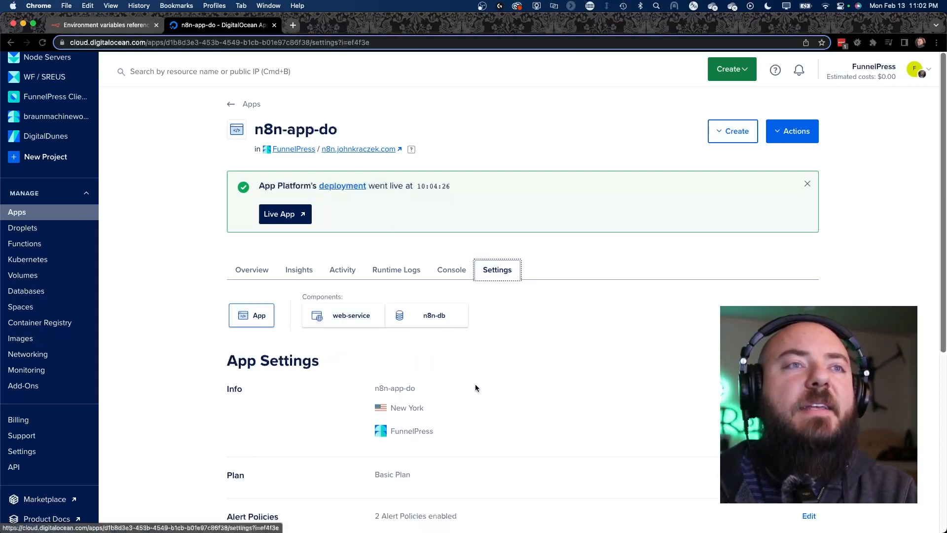
left_click(351, 315)
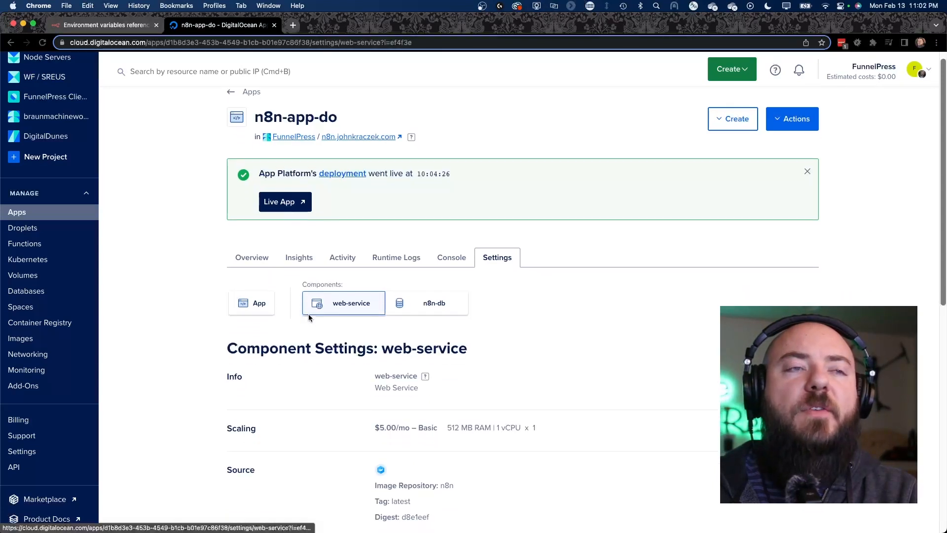
scroll("down", 3)
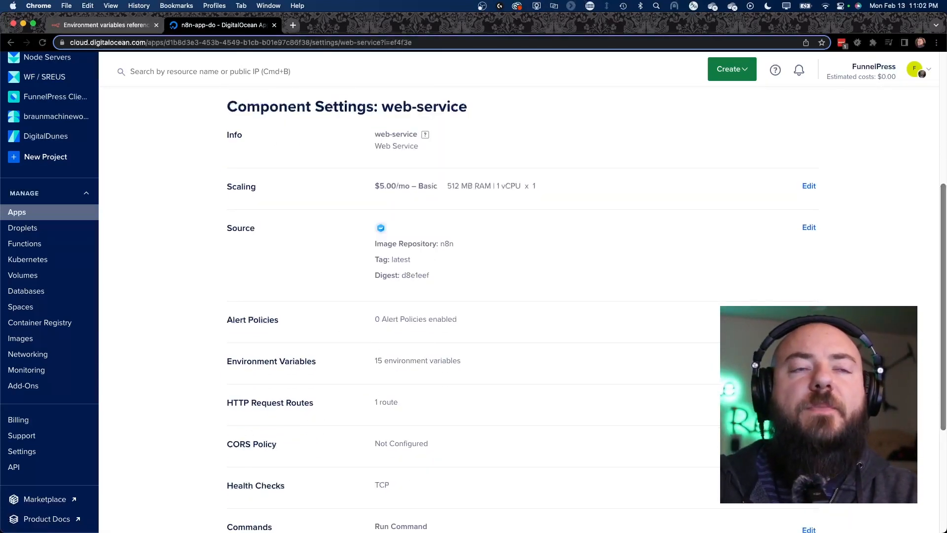
left_click(809, 361)
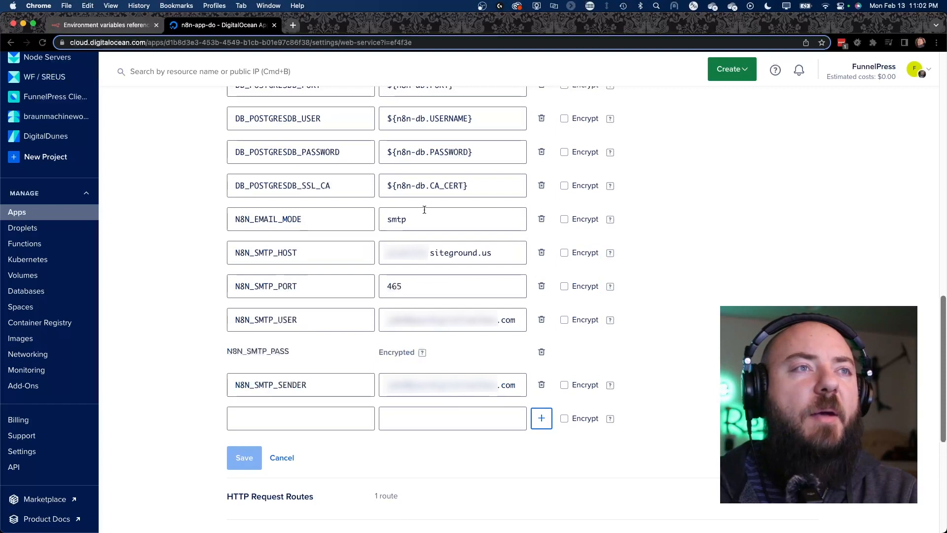
Review the N8N_EMAIL_MODE smtp entry and the SMTP host, port 465, user, password and sender variables
double_click(268, 219)
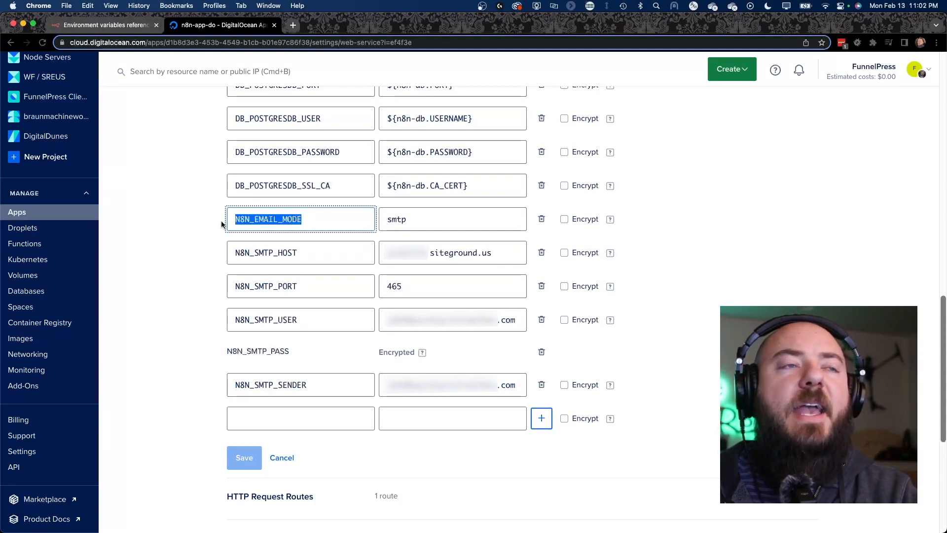
left_click(453, 219)
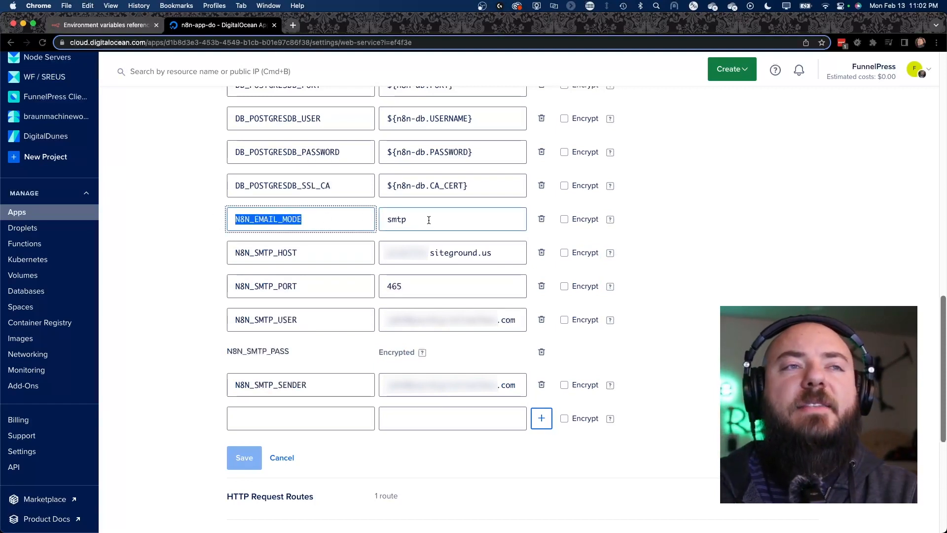
left_click(300, 286)
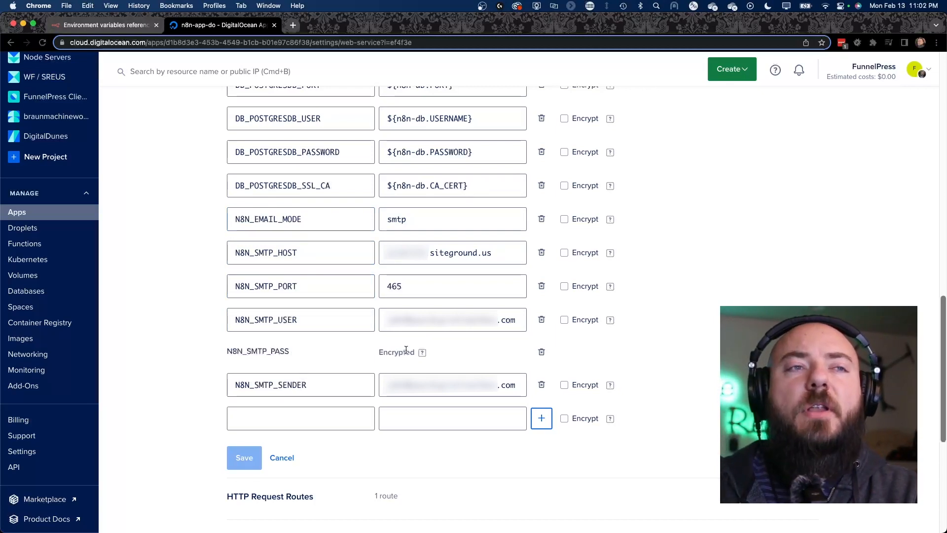
mouse_move(445, 347)
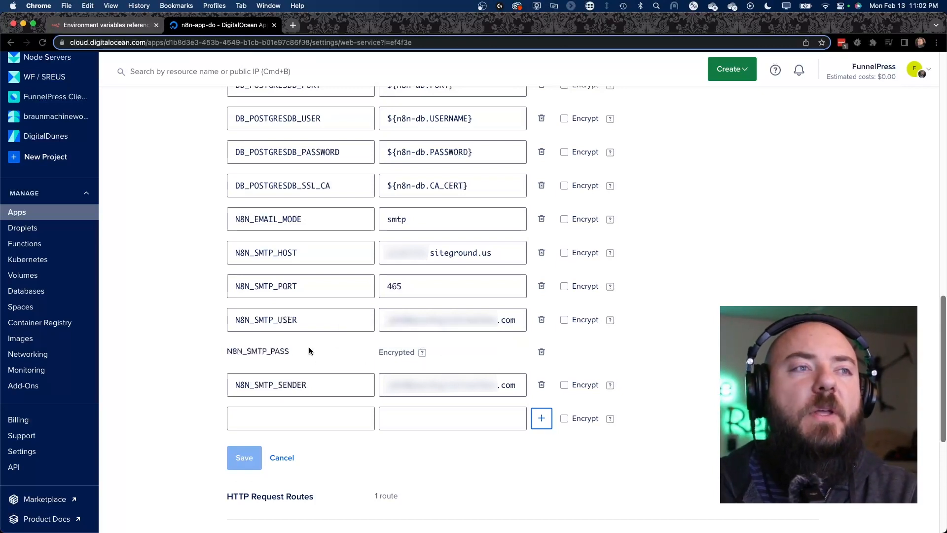
left_click(300, 384)
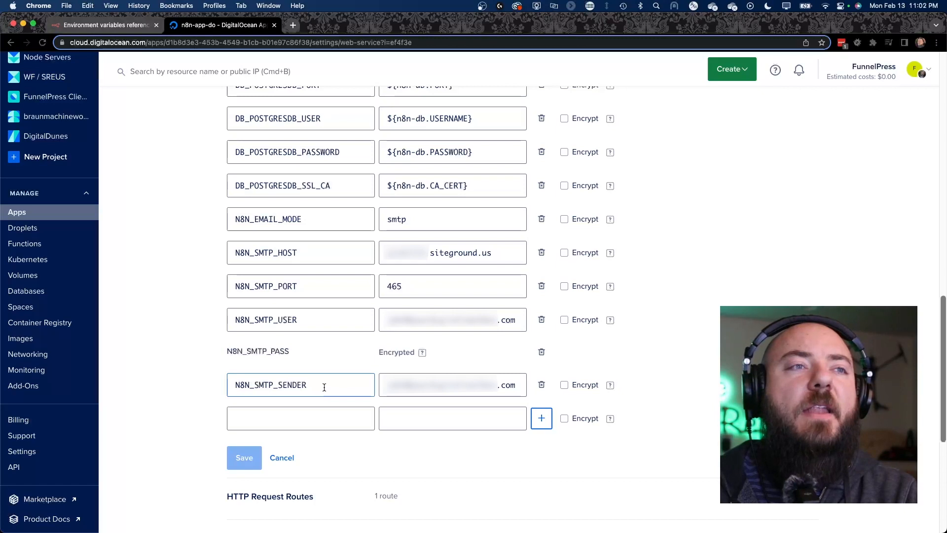
left_click(299, 384)
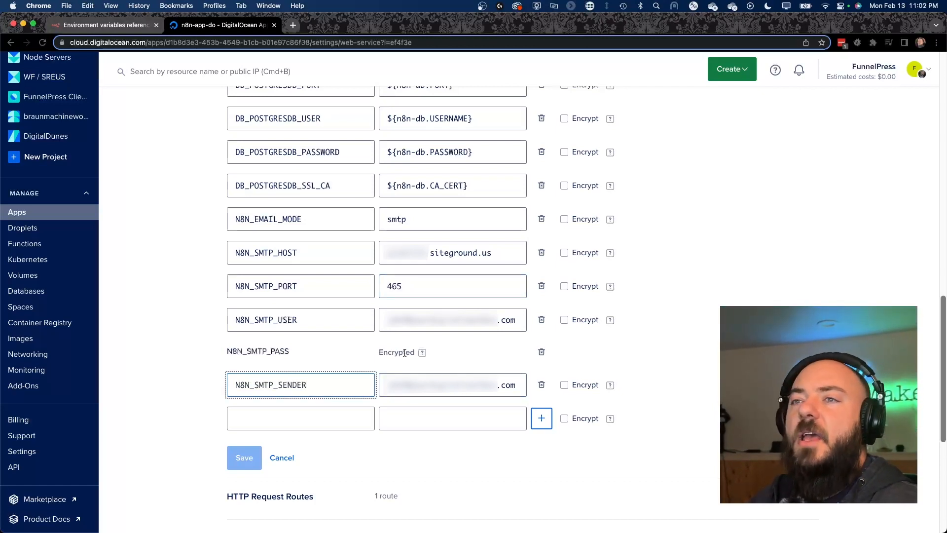
mouse_move(421, 353)
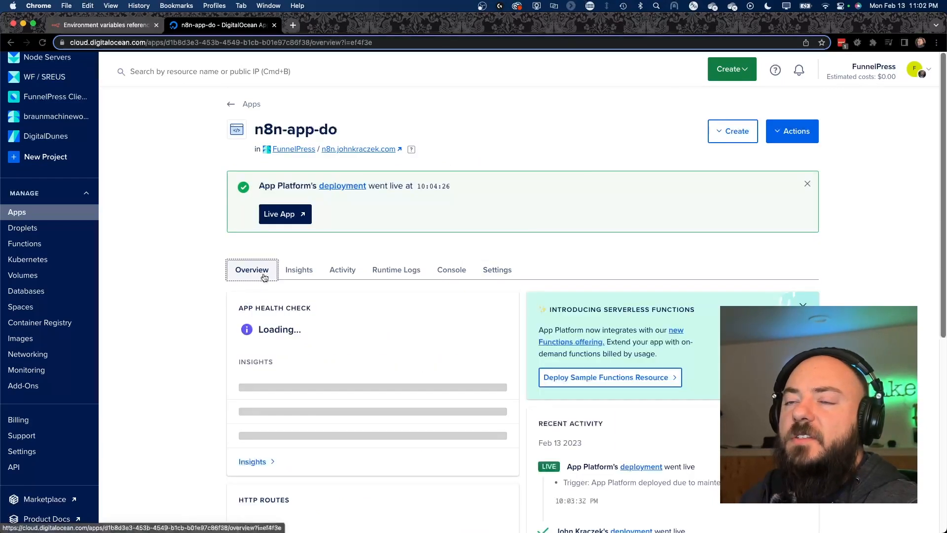
Check Recent Activity on the n8n-app-do overview and confirm App Health Check shows Available
scroll("down", 3)
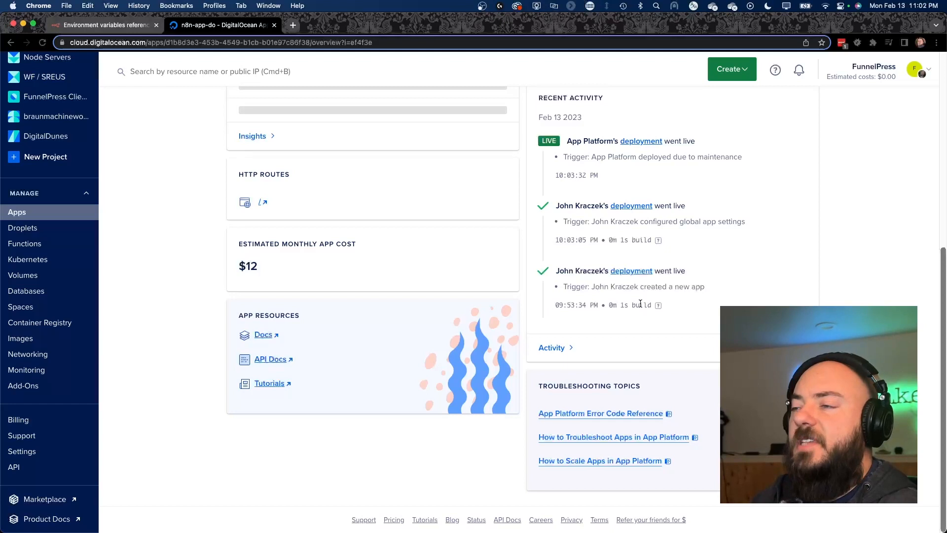
scroll("up", 3)
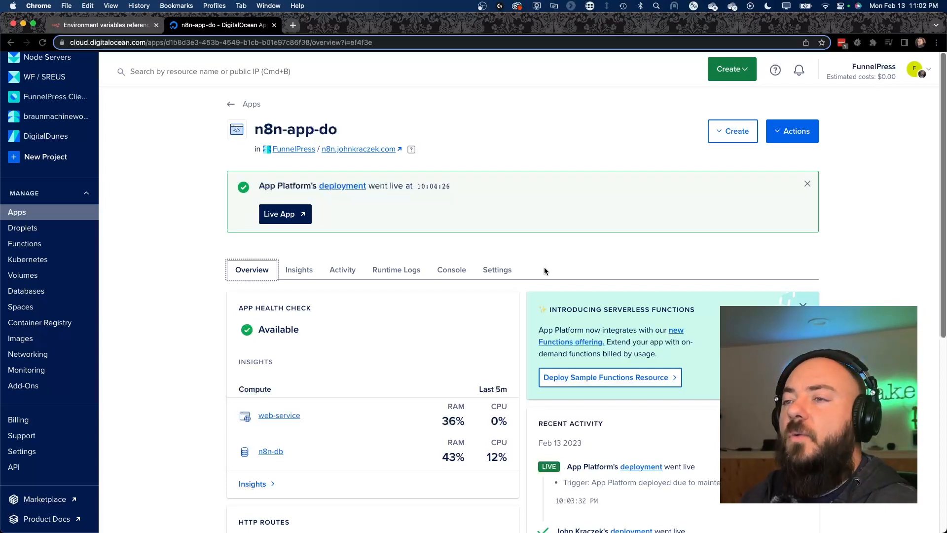
mouse_move(563, 257)
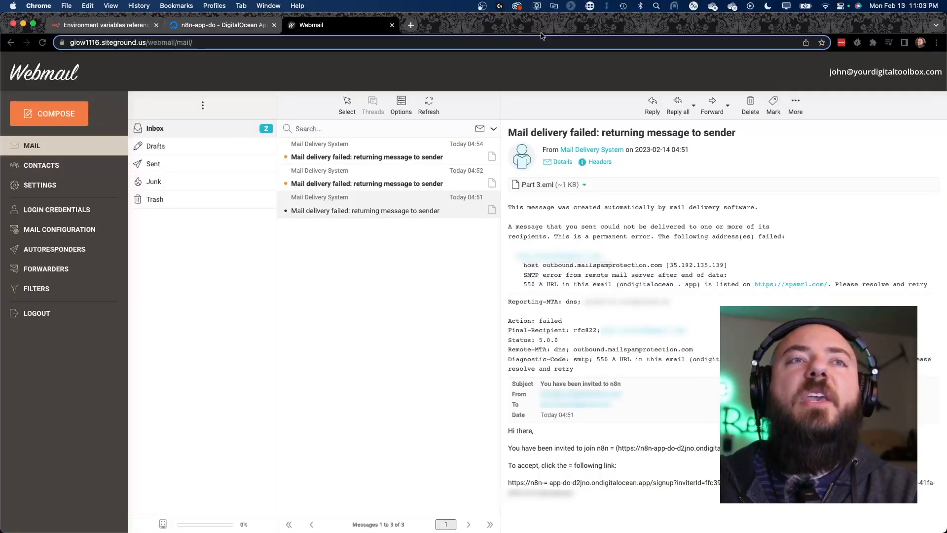
mouse_move(491, 281)
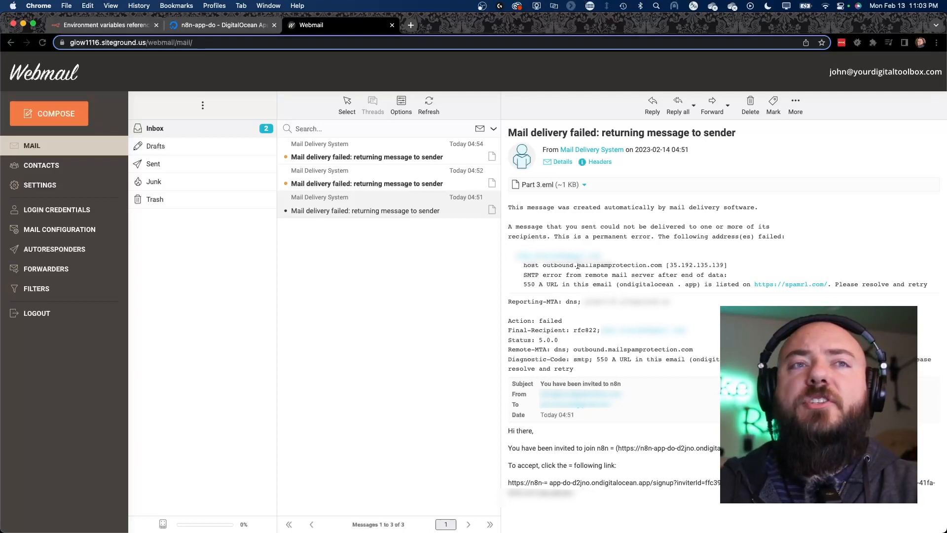
Select the rejecting outbound mail server's host name in the bounce notice
double_click(600, 264)
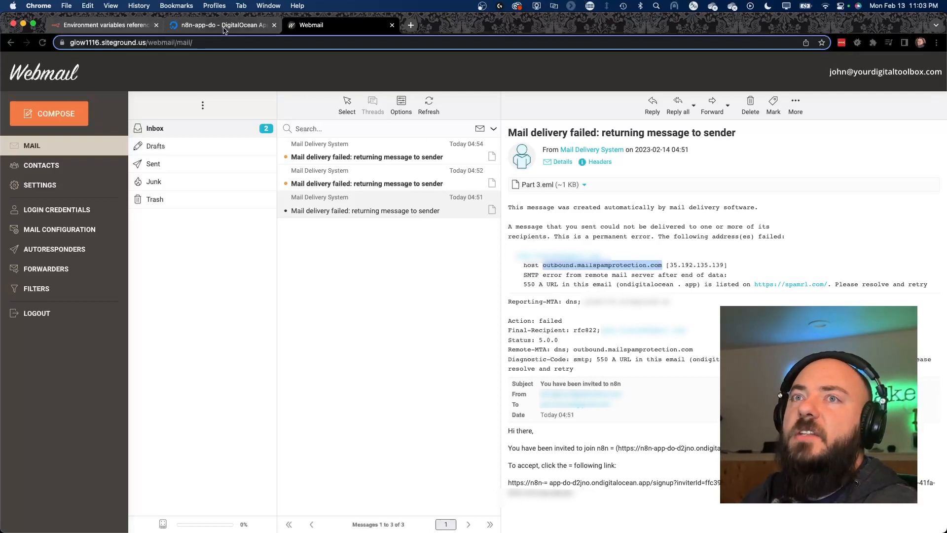
From the DigitalOcean app's Settings > Domains, launch the Active custom domain n8n.johnkraczek.com
left_click(220, 25)
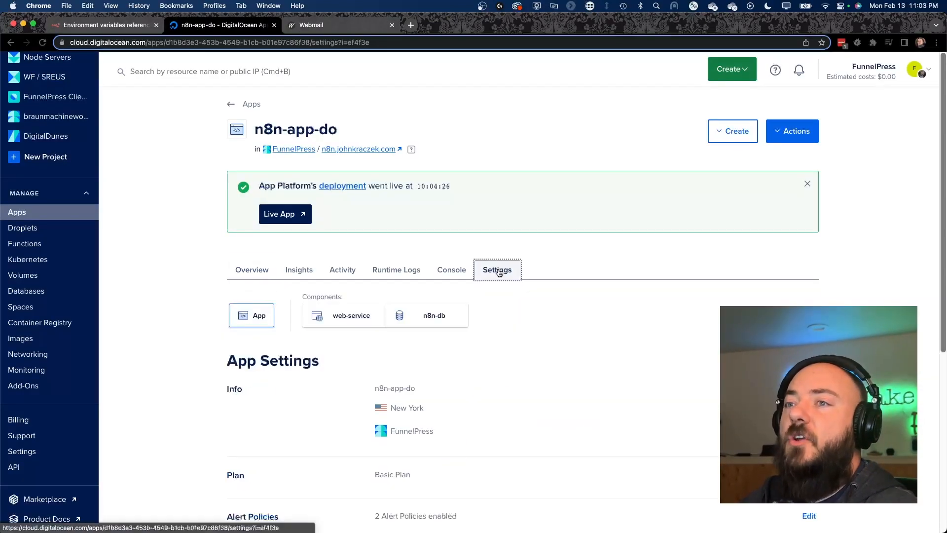
scroll("down", 3)
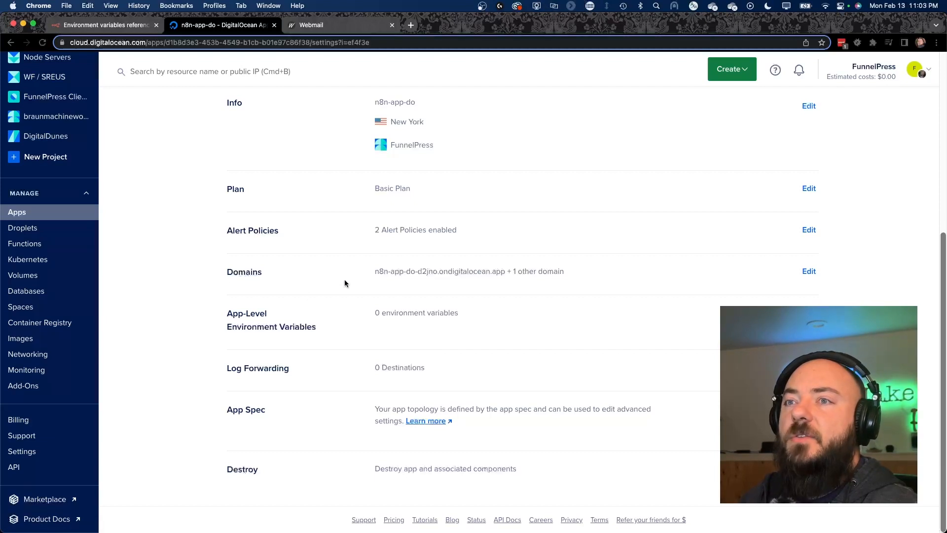
left_click(809, 270)
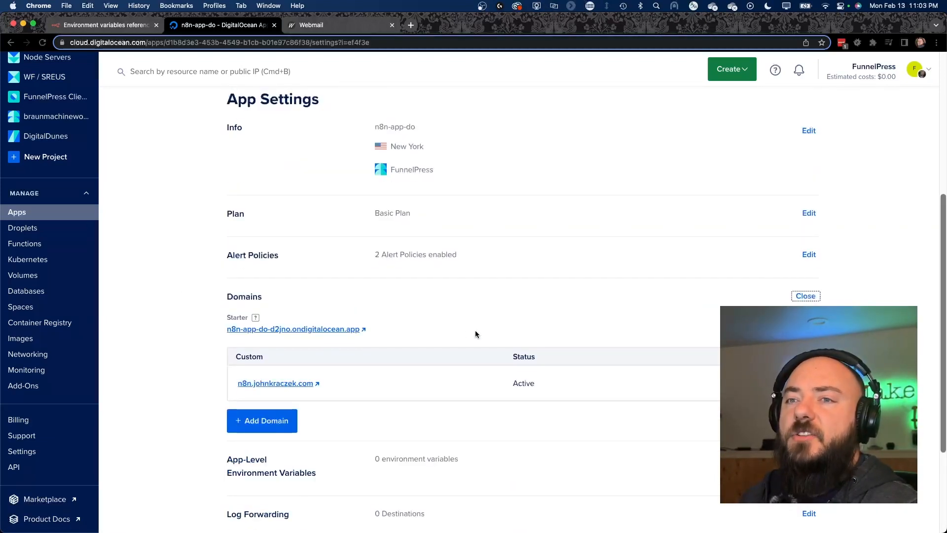
scroll("down", 3)
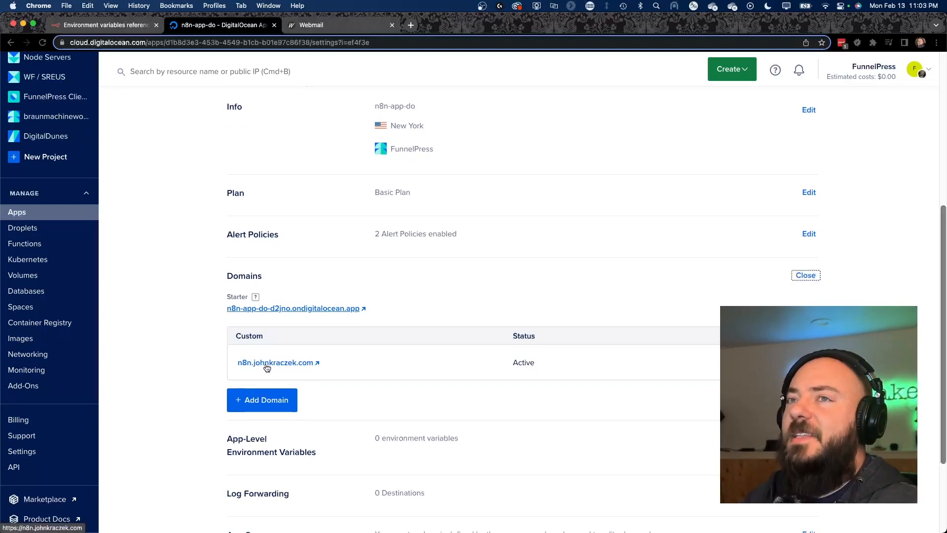
left_click(275, 362)
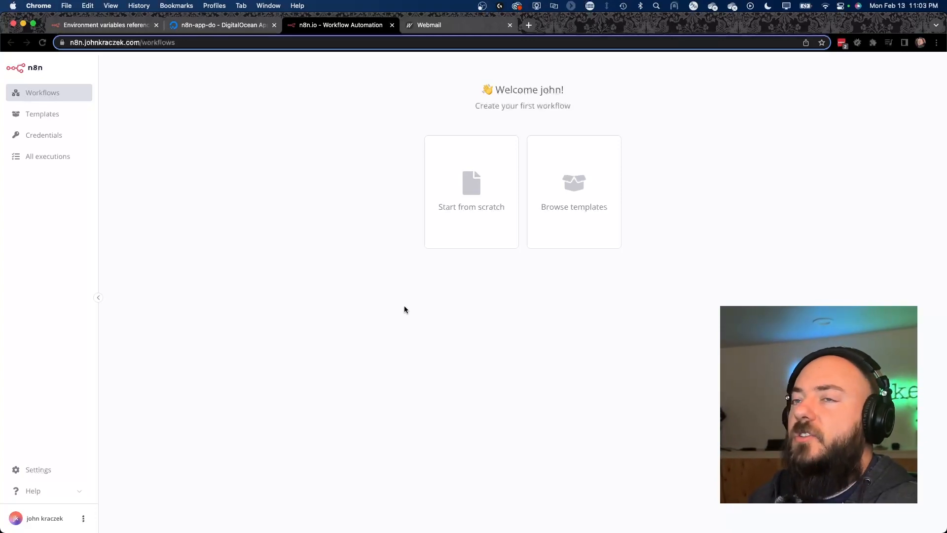
mouse_move(17, 518)
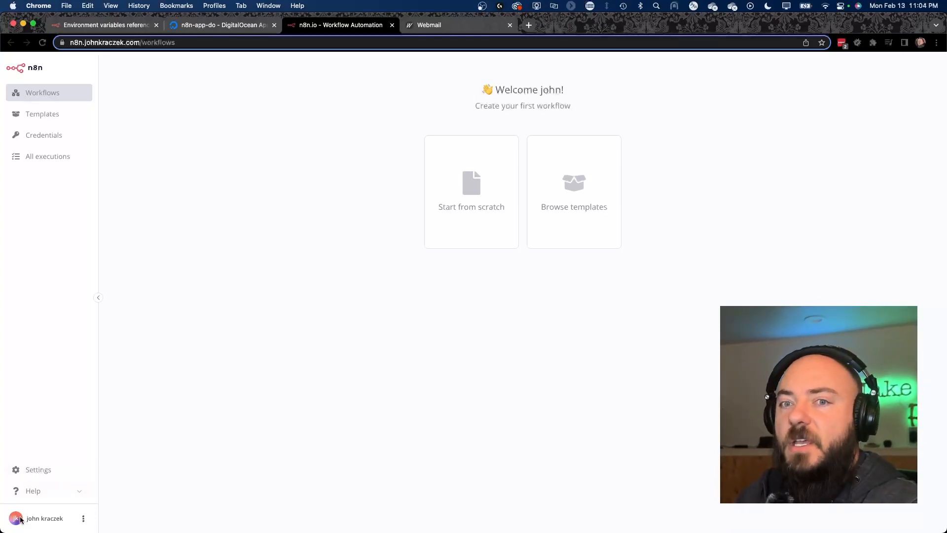
View the pending invite under n8n Settings > Users, then read the 'You have been invited to n8n' email in Gmail
left_click(37, 470)
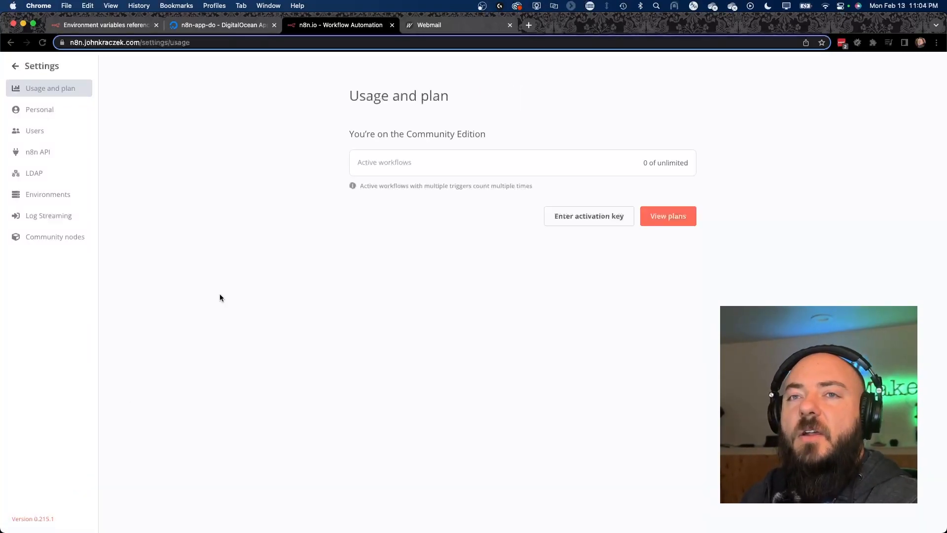
left_click(34, 130)
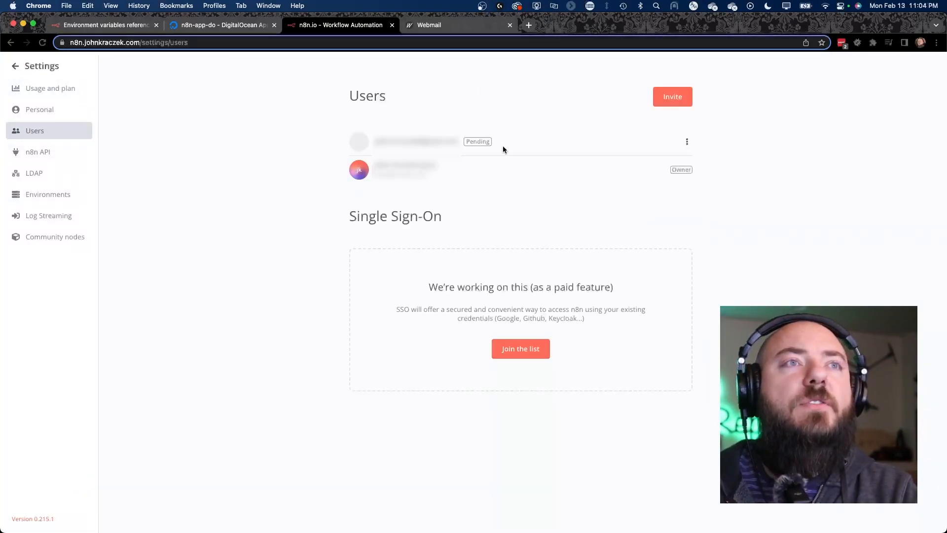
mouse_move(517, 157)
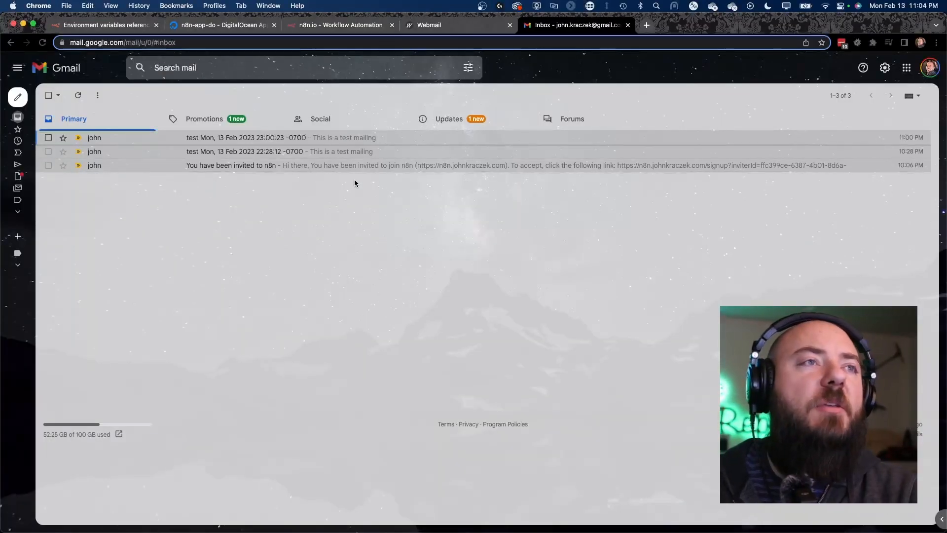
left_click(229, 164)
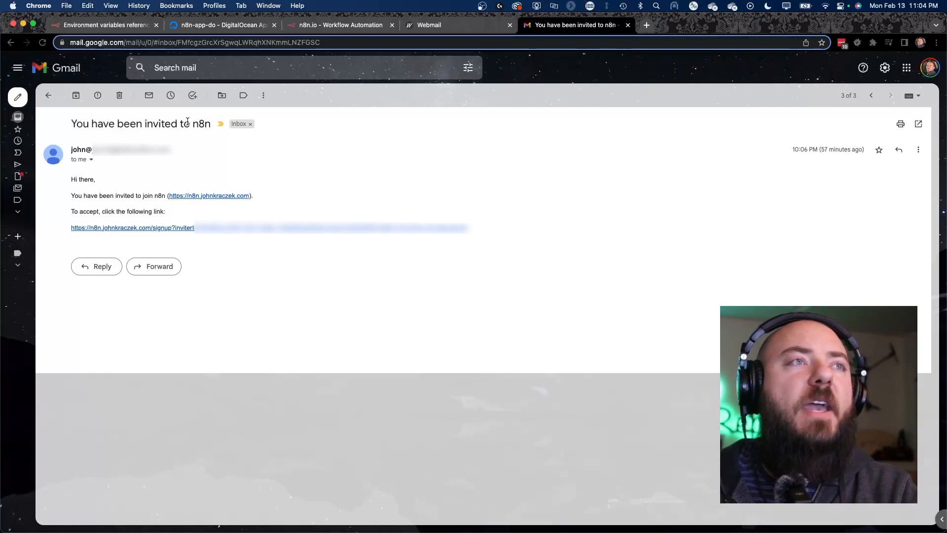